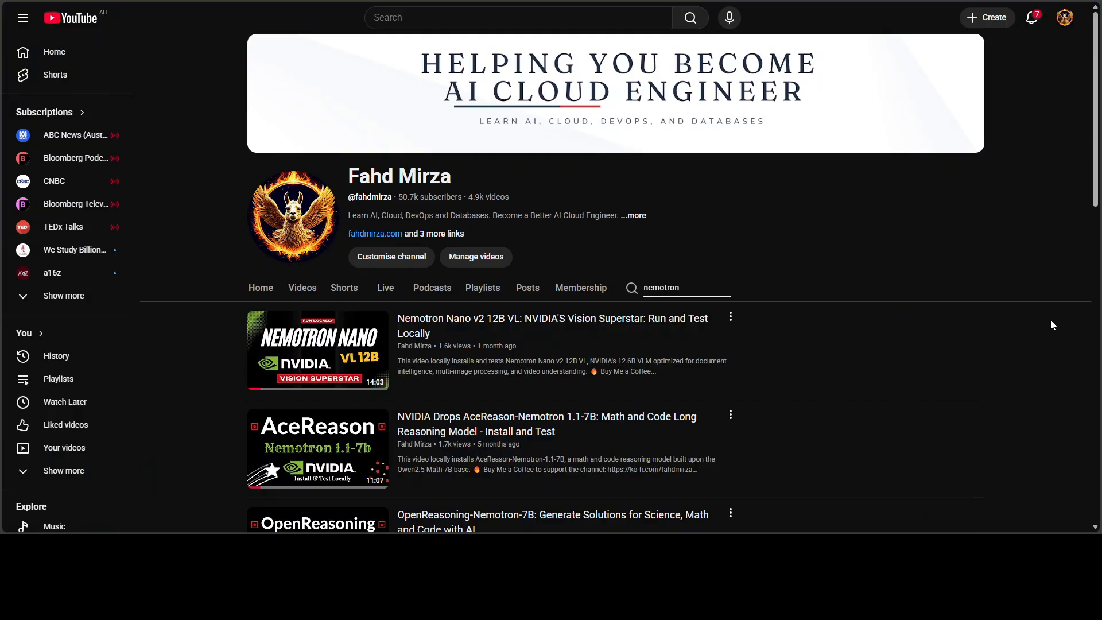
mouse_move(1026, 328)
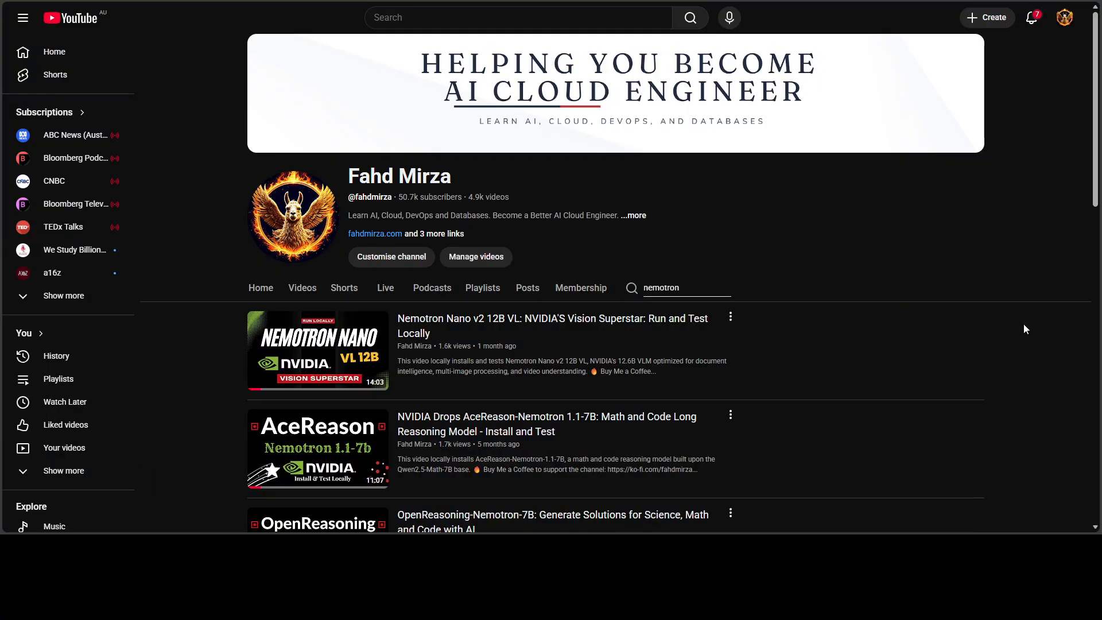
mouse_move(572, 298)
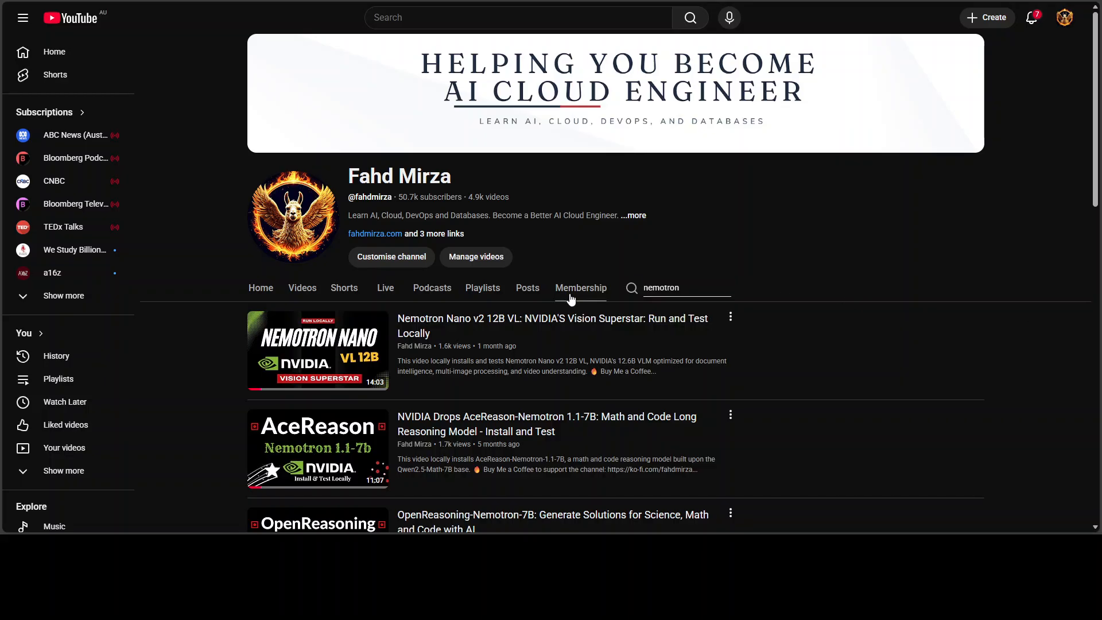
mouse_move(597, 301)
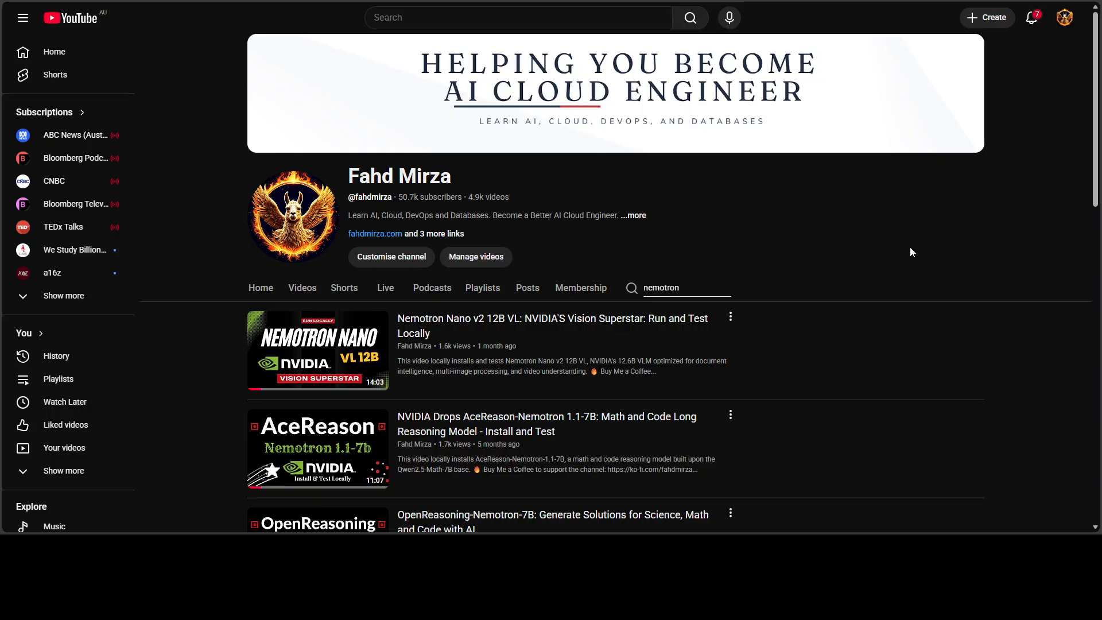
mouse_move(907, 261)
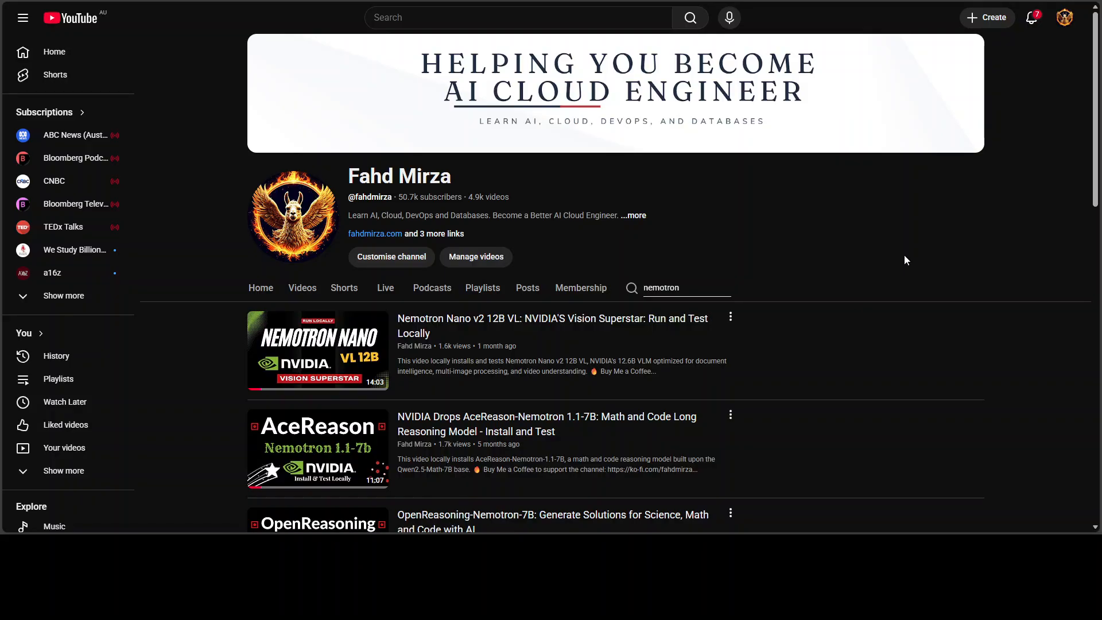
mouse_move(900, 269)
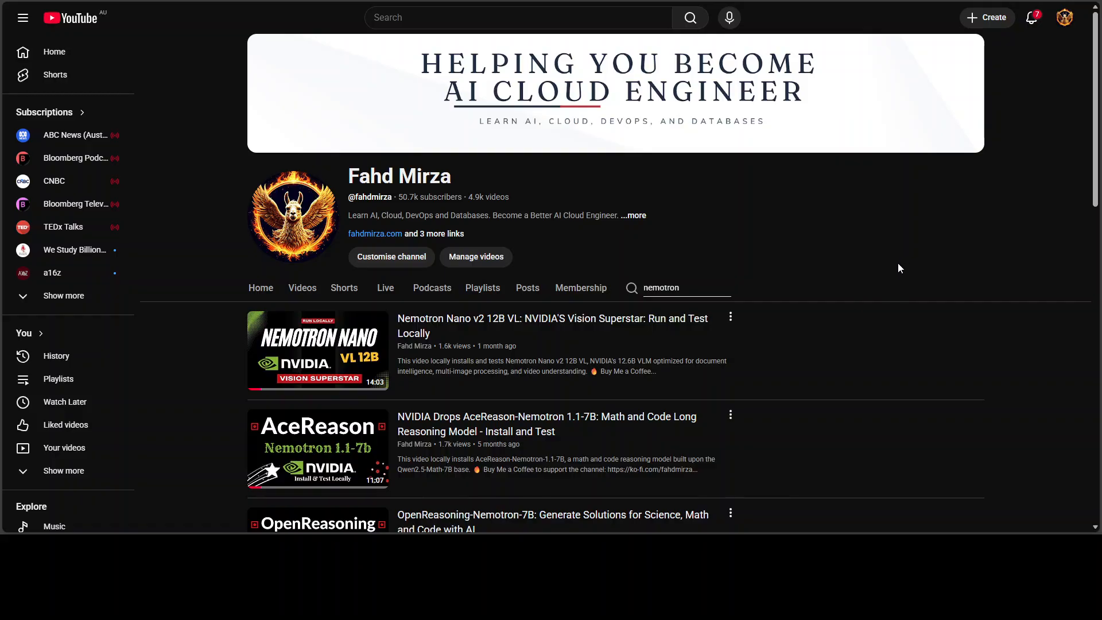
Scroll through the pasted p5.js time-machine prompt down to its closing portfolio-quality request.
scroll("down", 3)
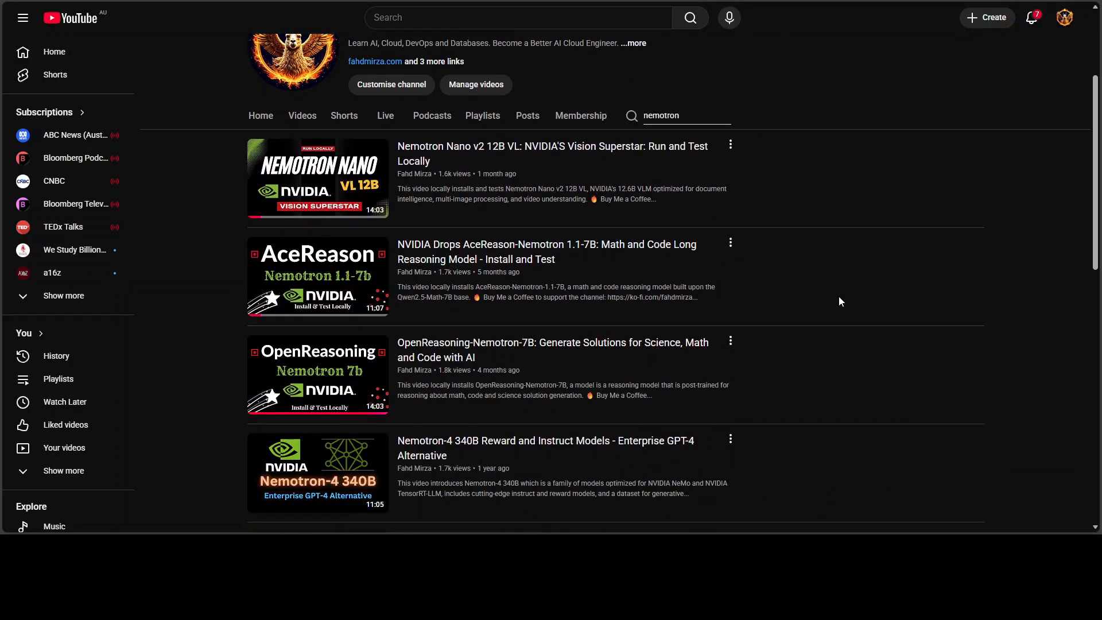
scroll("down", 3)
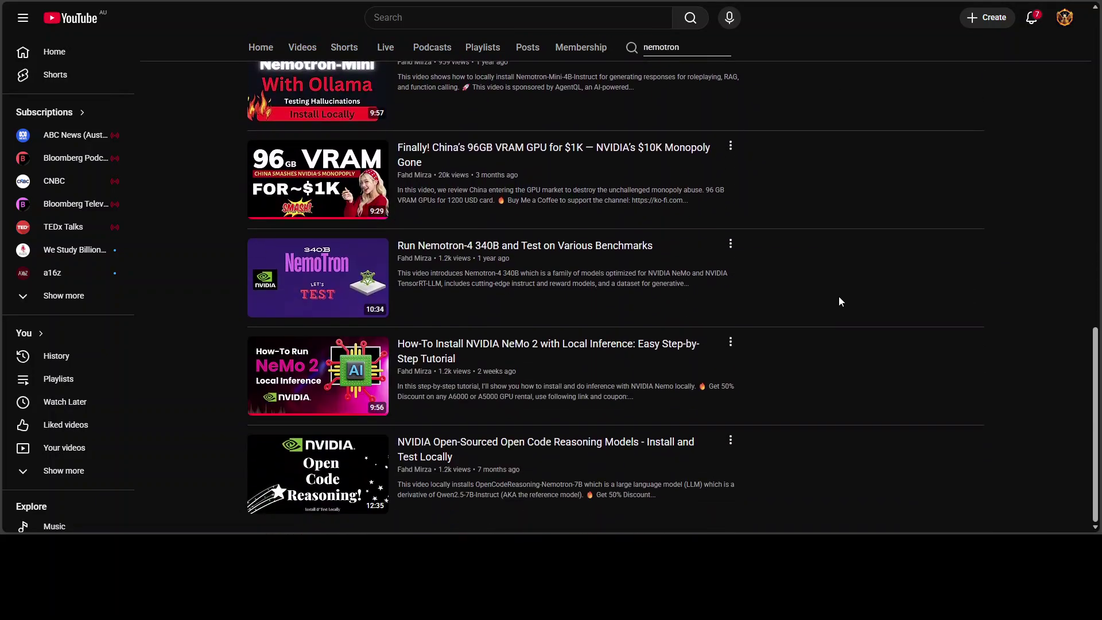
scroll("up", 3)
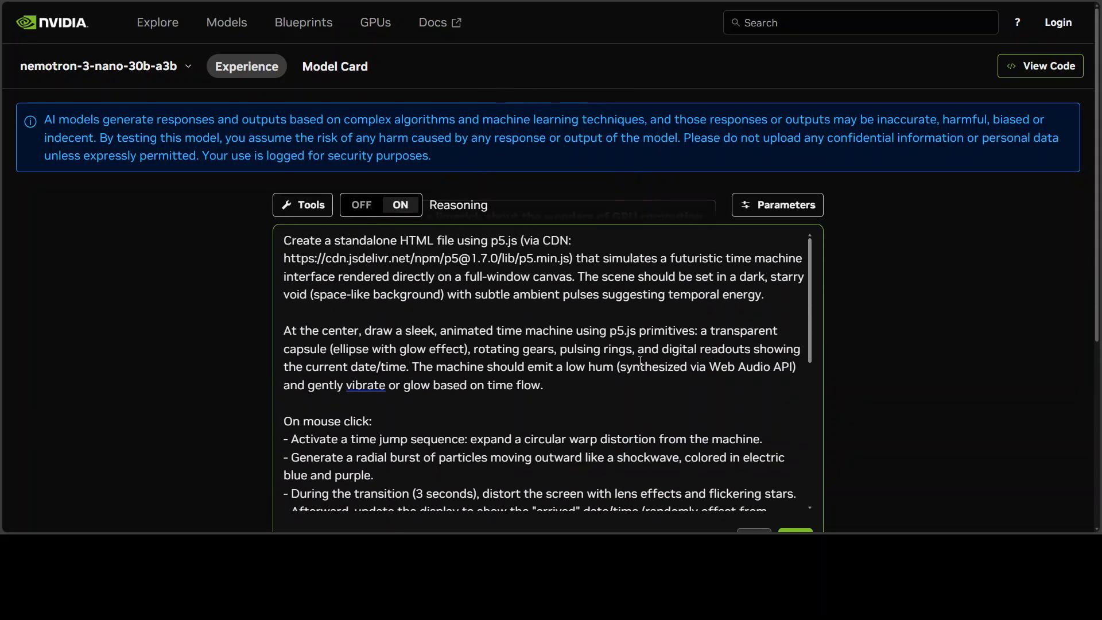
mouse_move(621, 358)
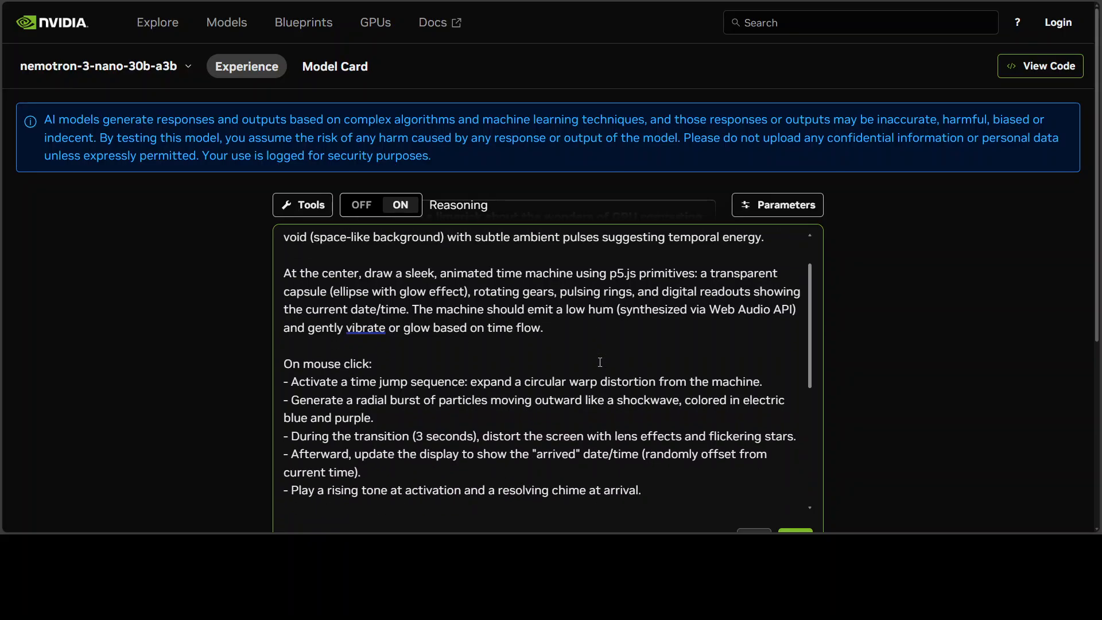
scroll("down", 3)
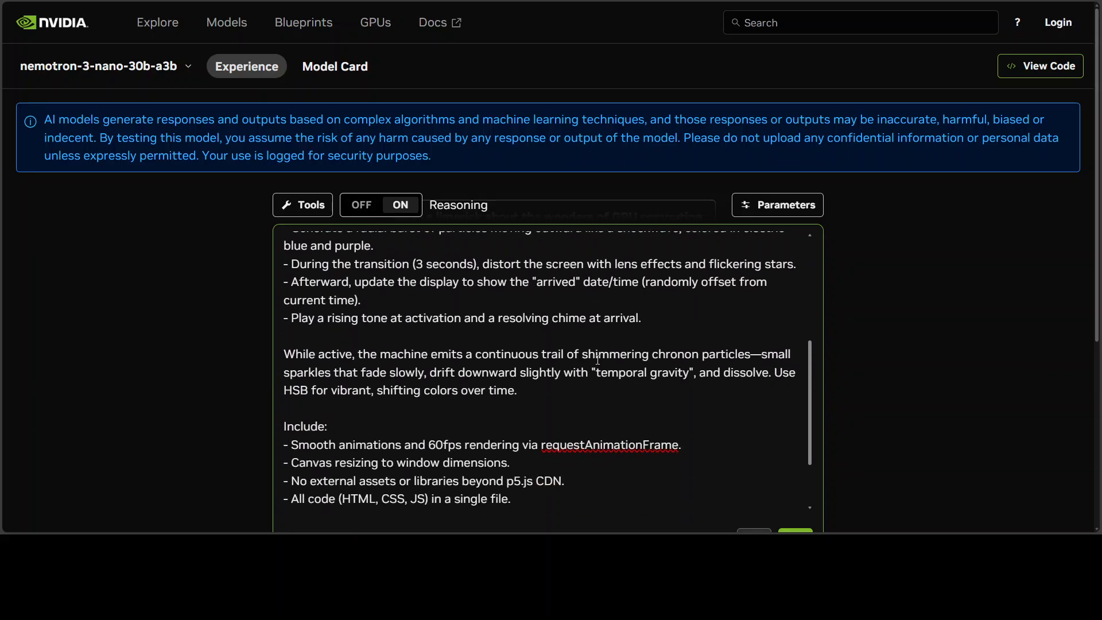
scroll("down", 3)
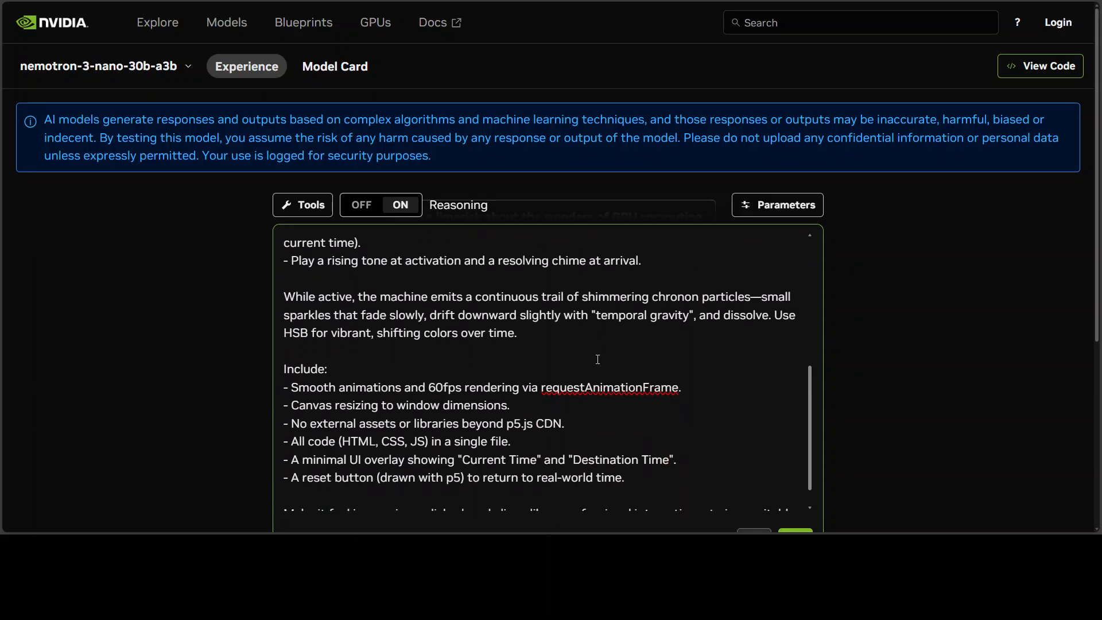
scroll("down", 3)
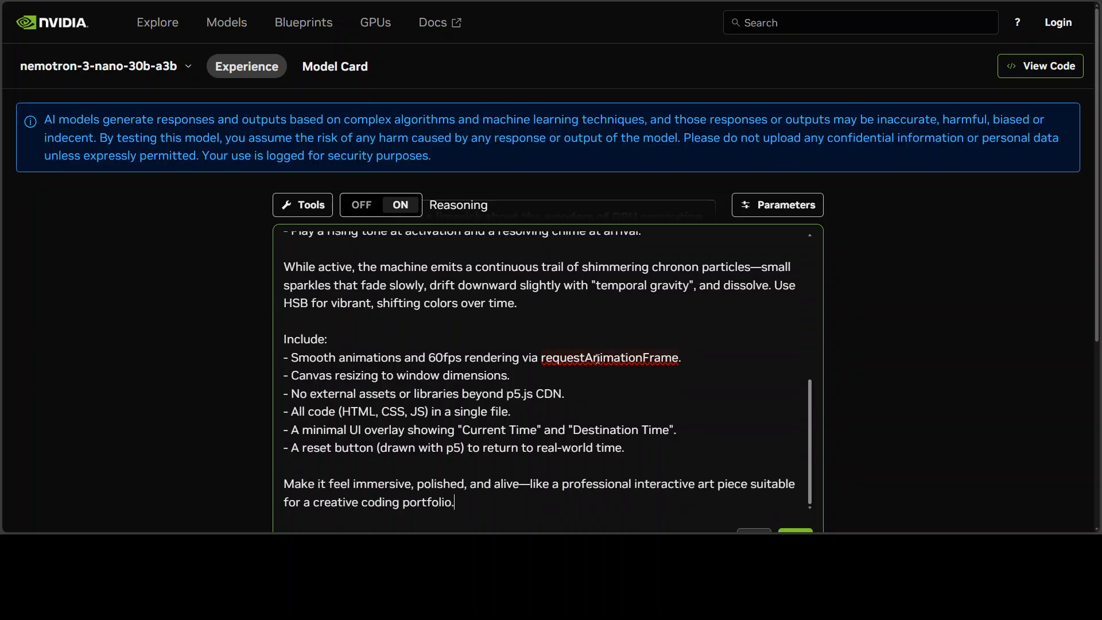
mouse_move(646, 354)
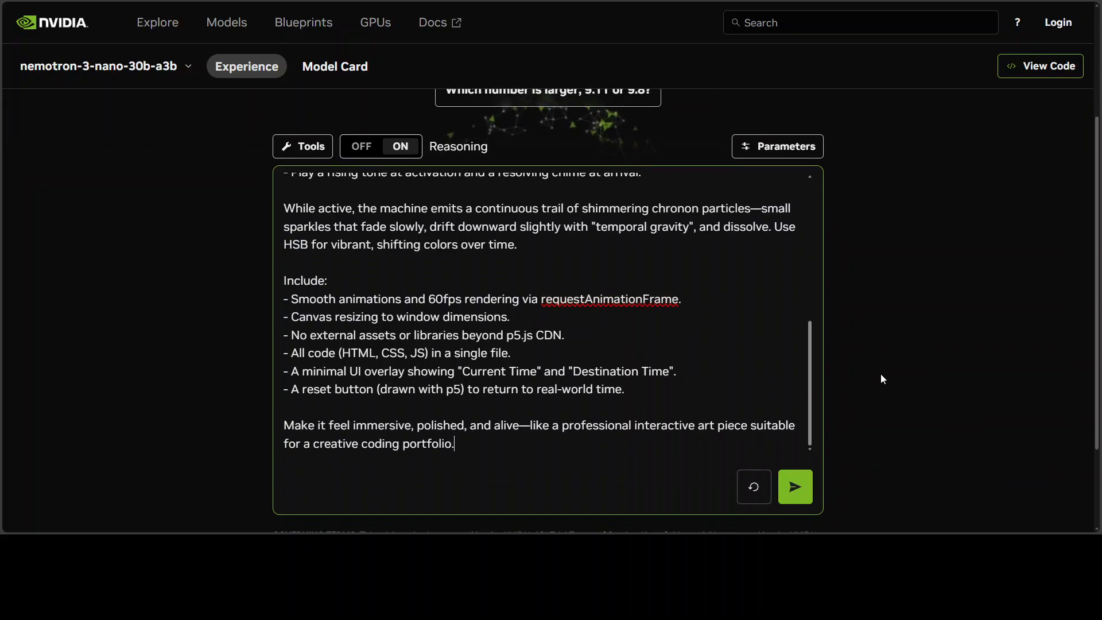
mouse_move(1015, 487)
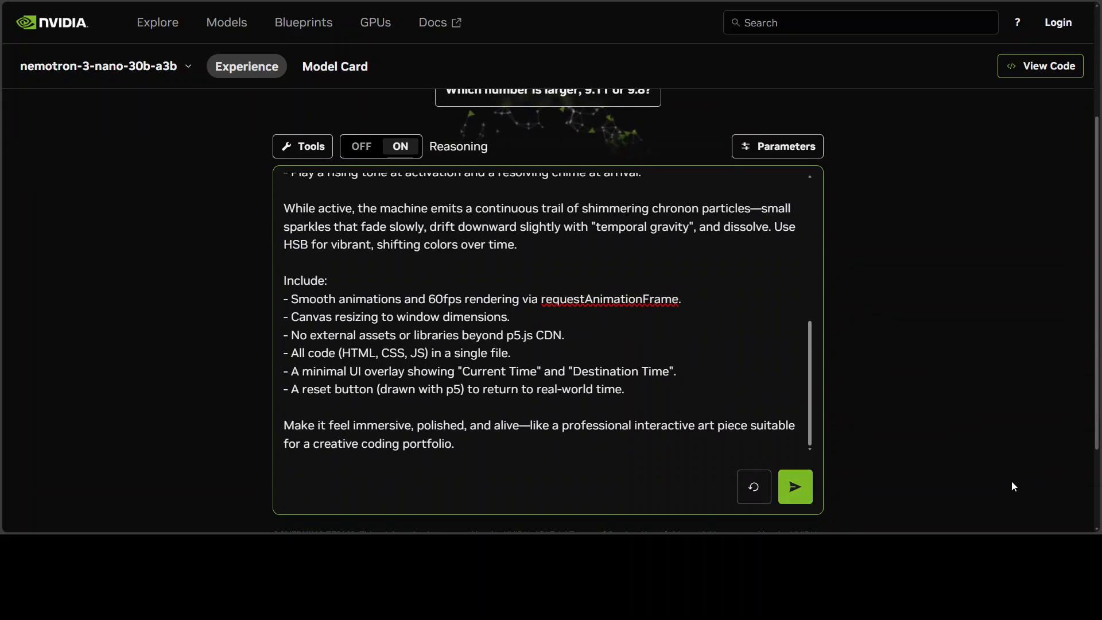
Send the time-machine prompt and read the expanded reasoning trace behind the HTML sketch.
left_click(795, 487)
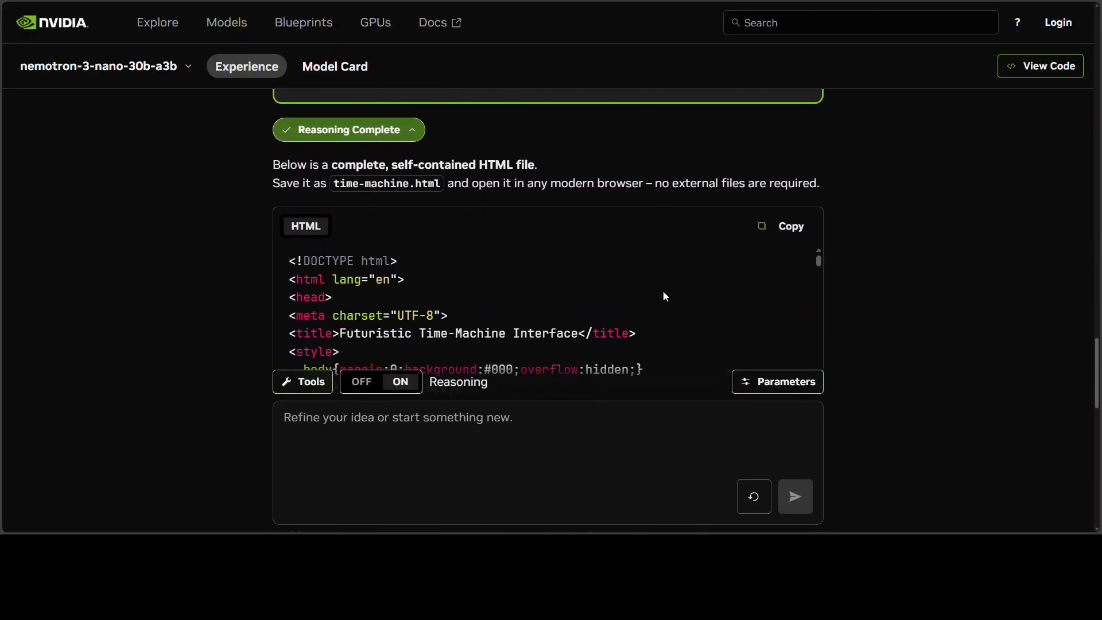
mouse_move(414, 135)
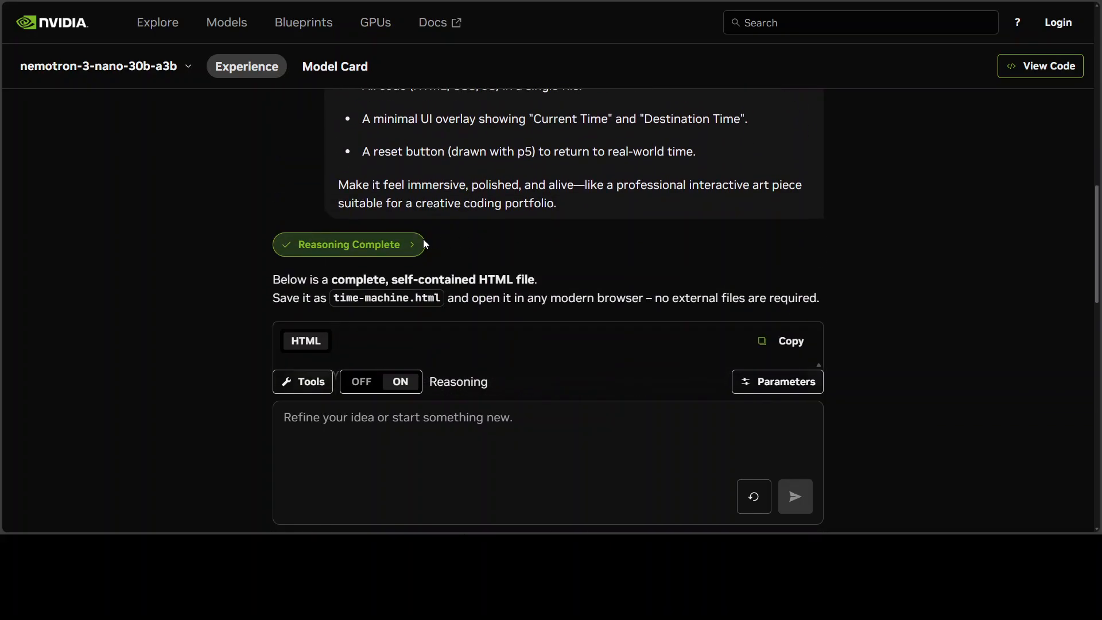
left_click(348, 244)
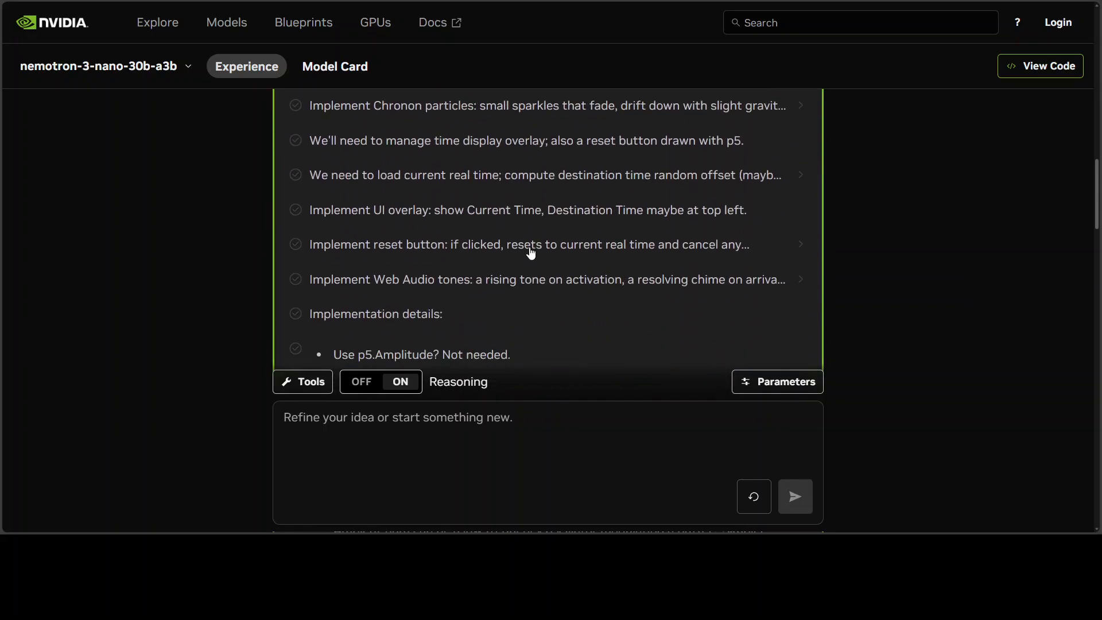
scroll("down", 3)
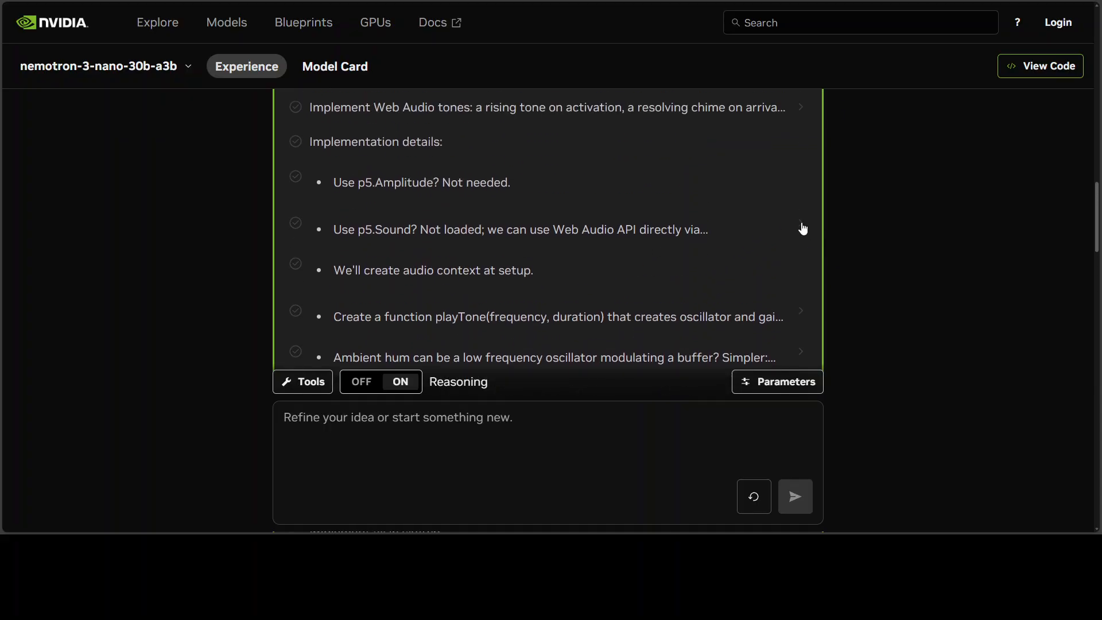
scroll("down", 3)
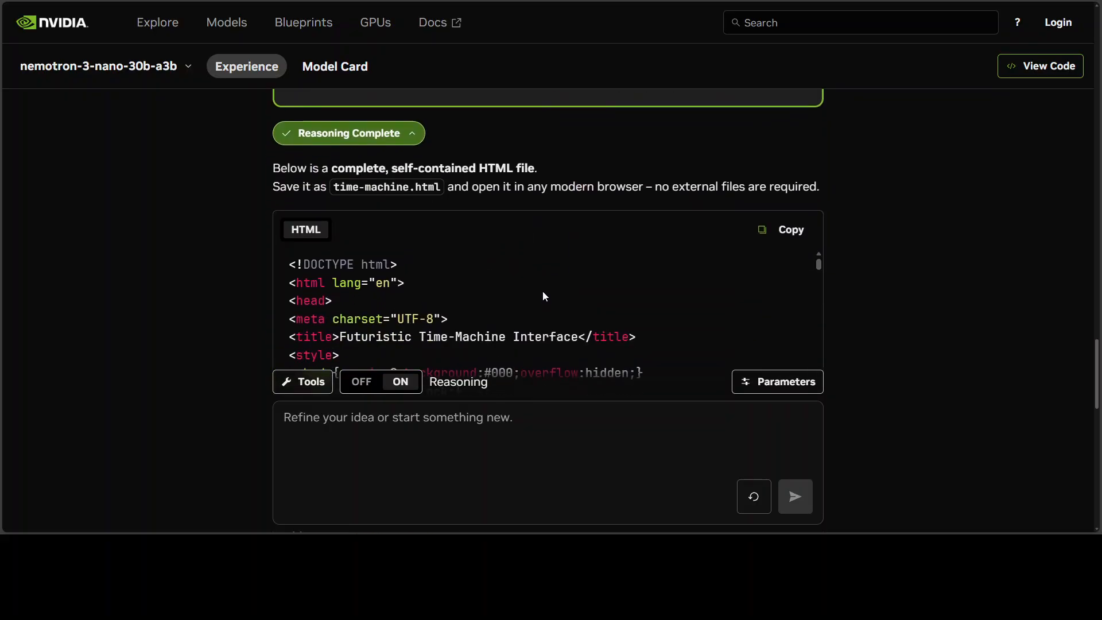
Copy the time-machine HTML block and read the feature table to the end of the response.
left_click(783, 230)
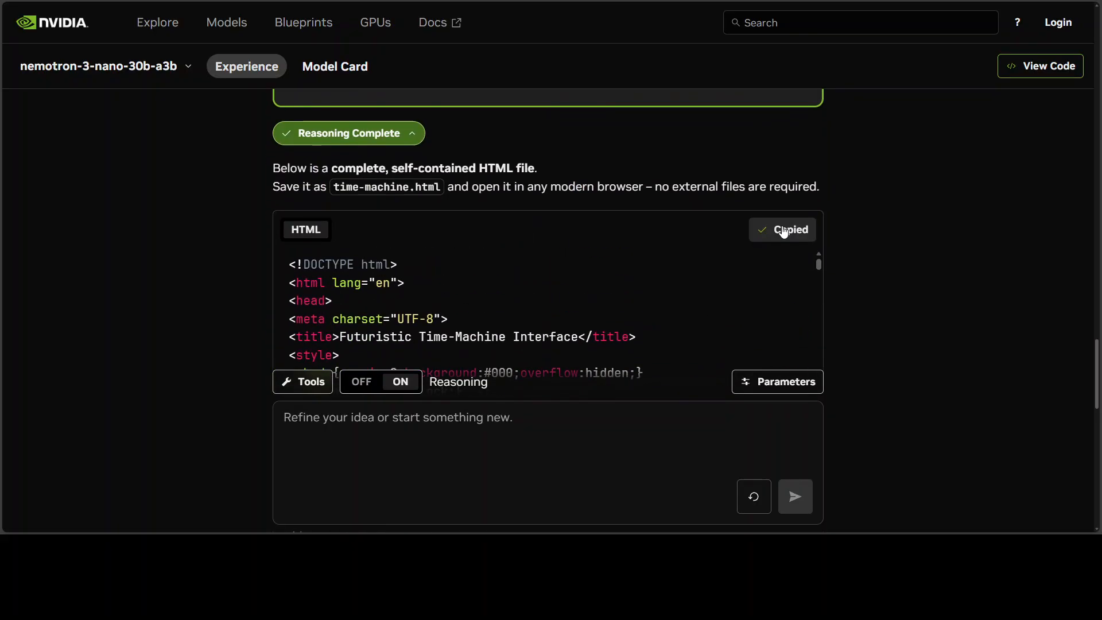
scroll("down", 3)
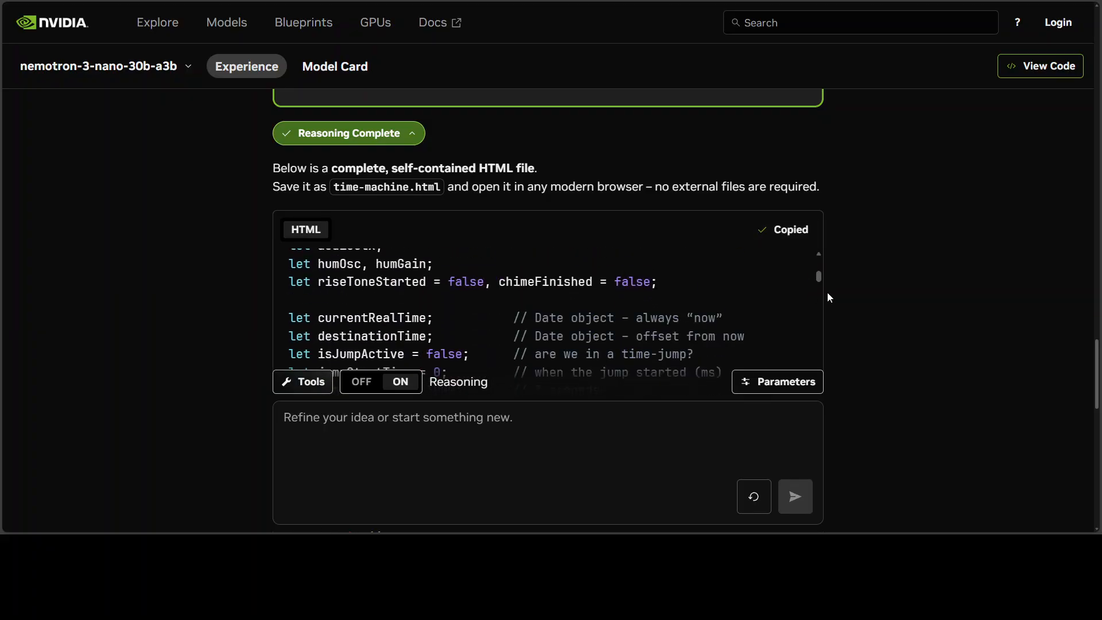
scroll("down", 3)
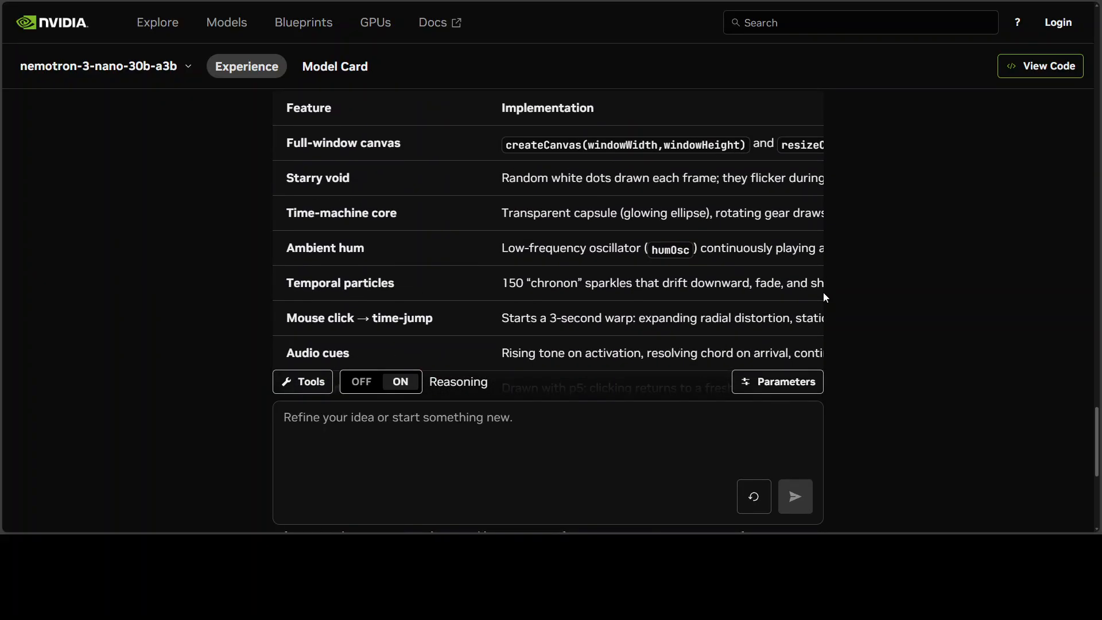
scroll("down", 3)
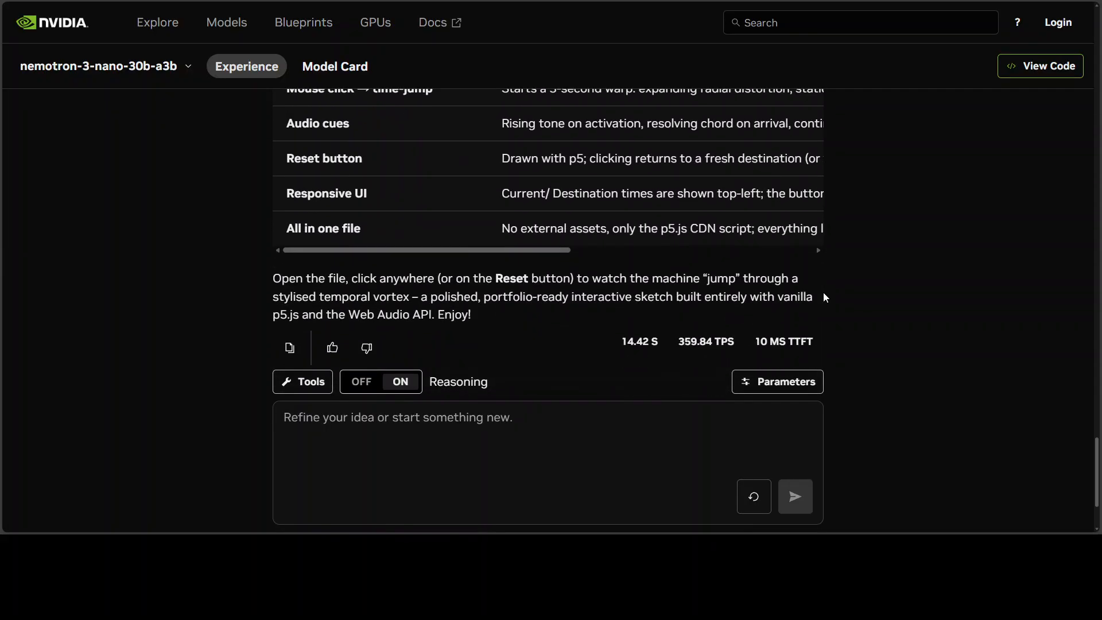
scroll("down", 3)
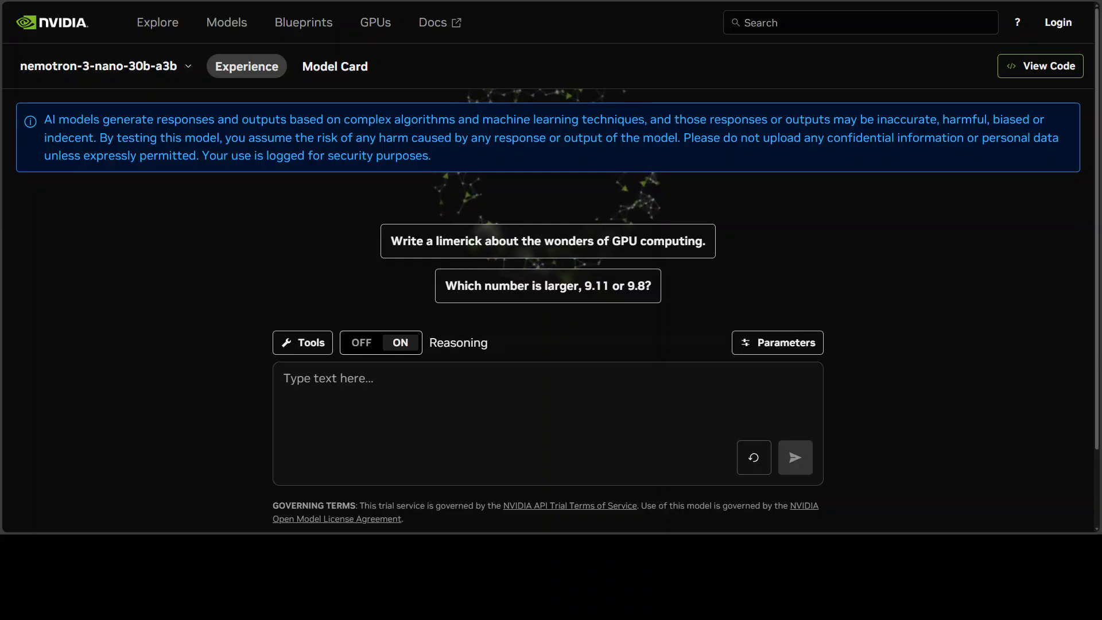
Keep Reasoning off and check the Tools panel before pasting the translation prompt.
left_click(362, 342)
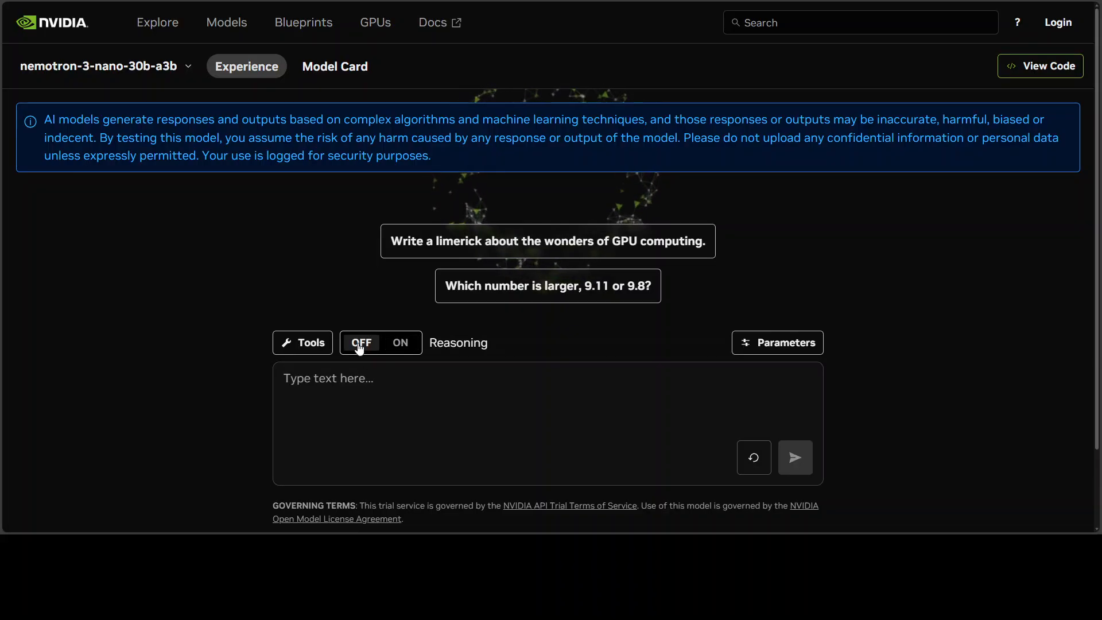
left_click(302, 342)
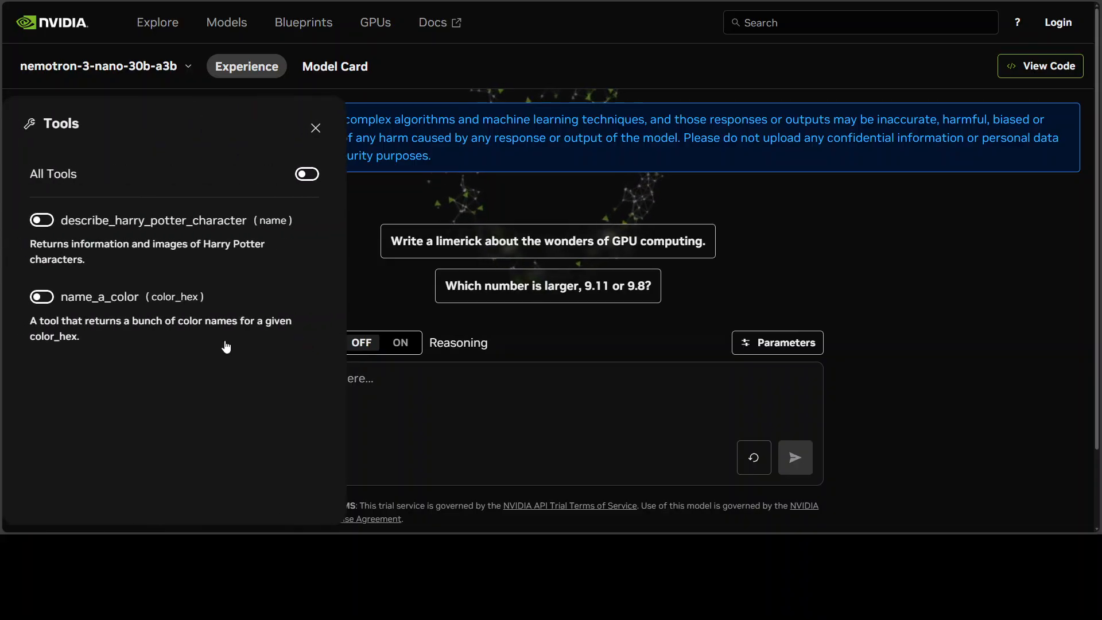
mouse_move(223, 349)
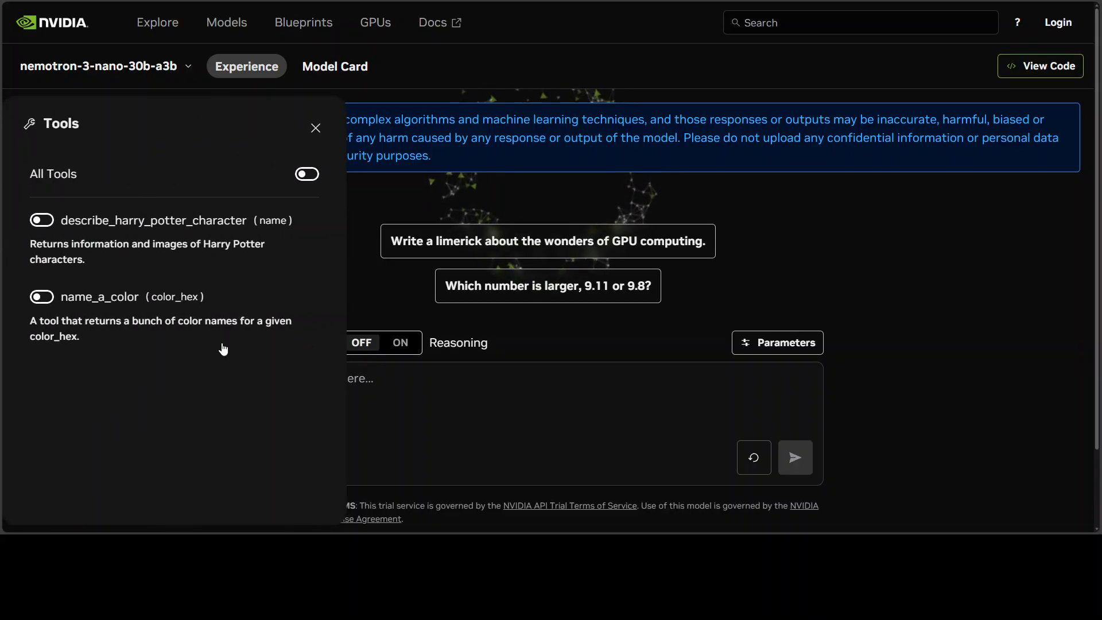
mouse_move(314, 129)
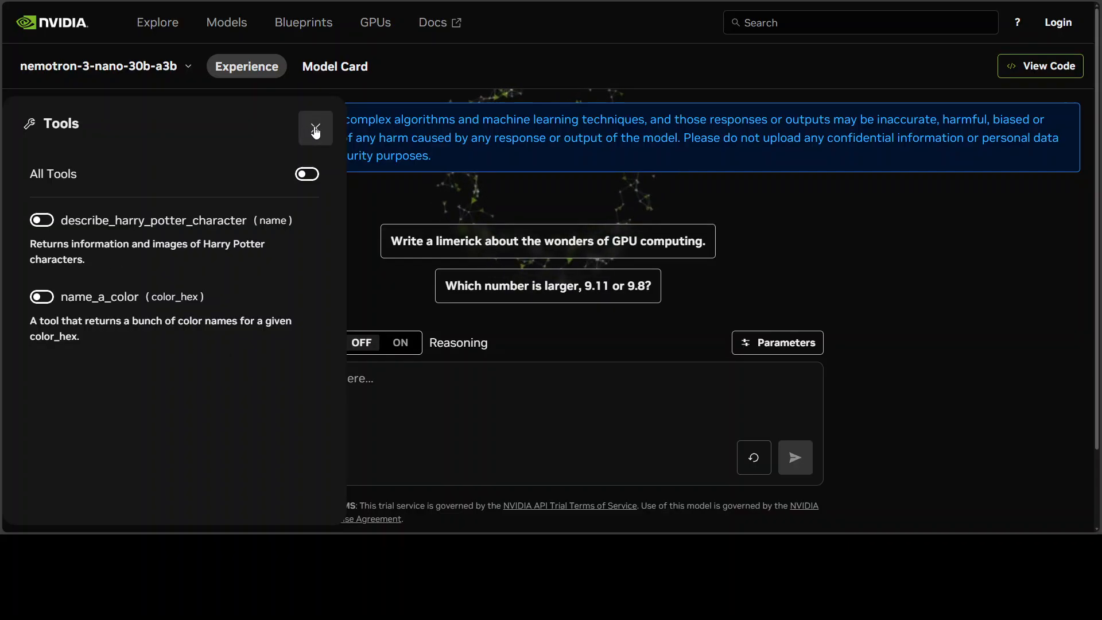
left_click(314, 128)
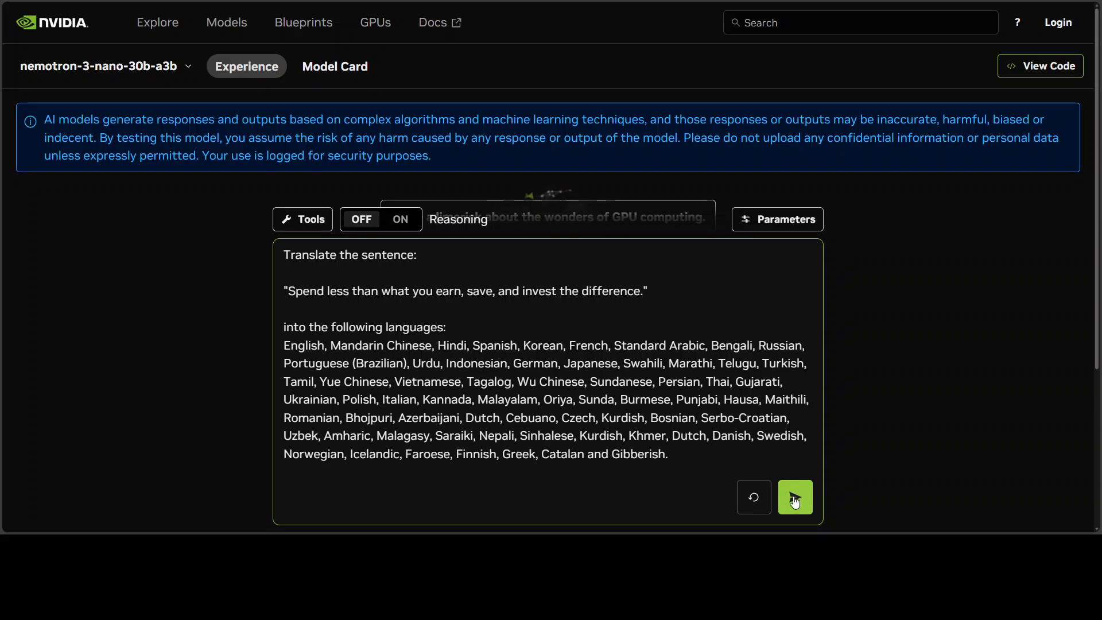
Send the translation request and read the Language/Translation table from English down to Gibberish.
left_click(795, 497)
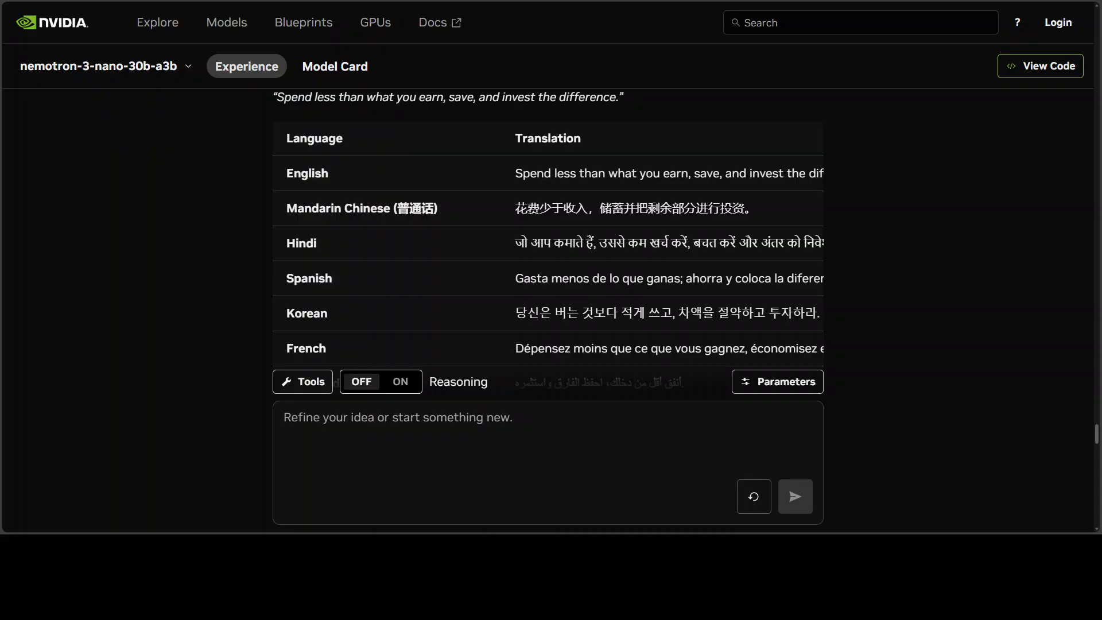
scroll("down", 3)
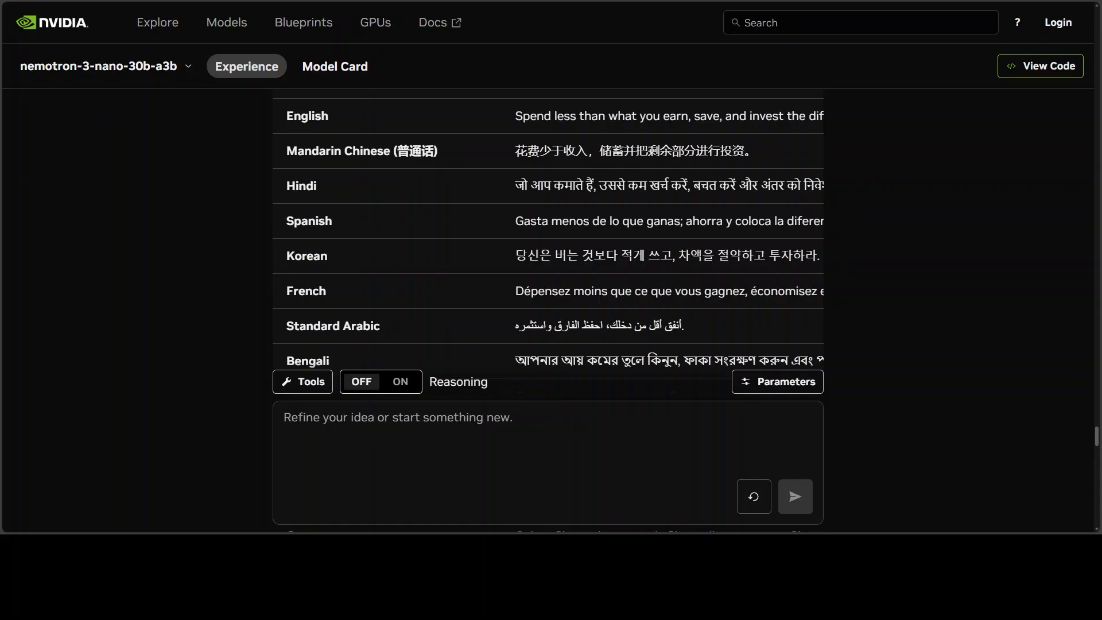
scroll("down", 3)
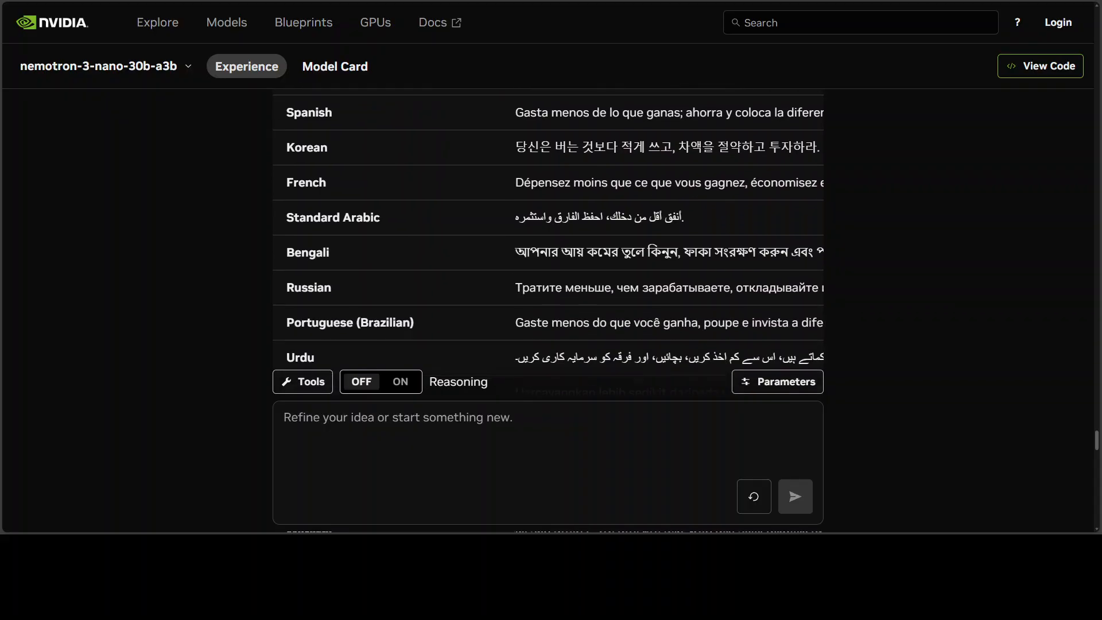
scroll("down", 3)
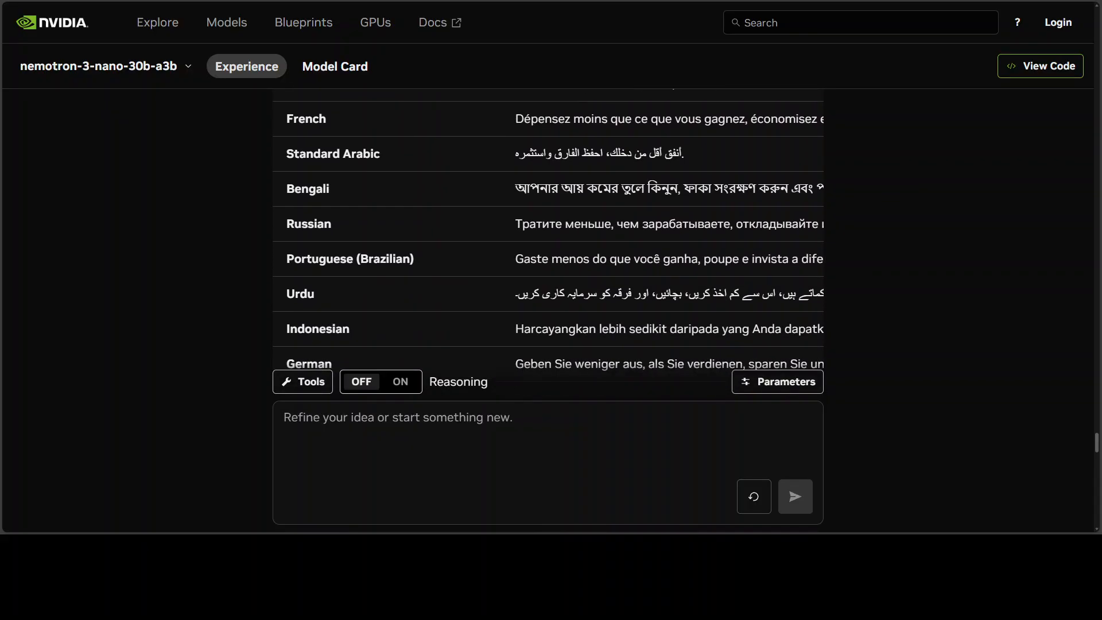
scroll("down", 3)
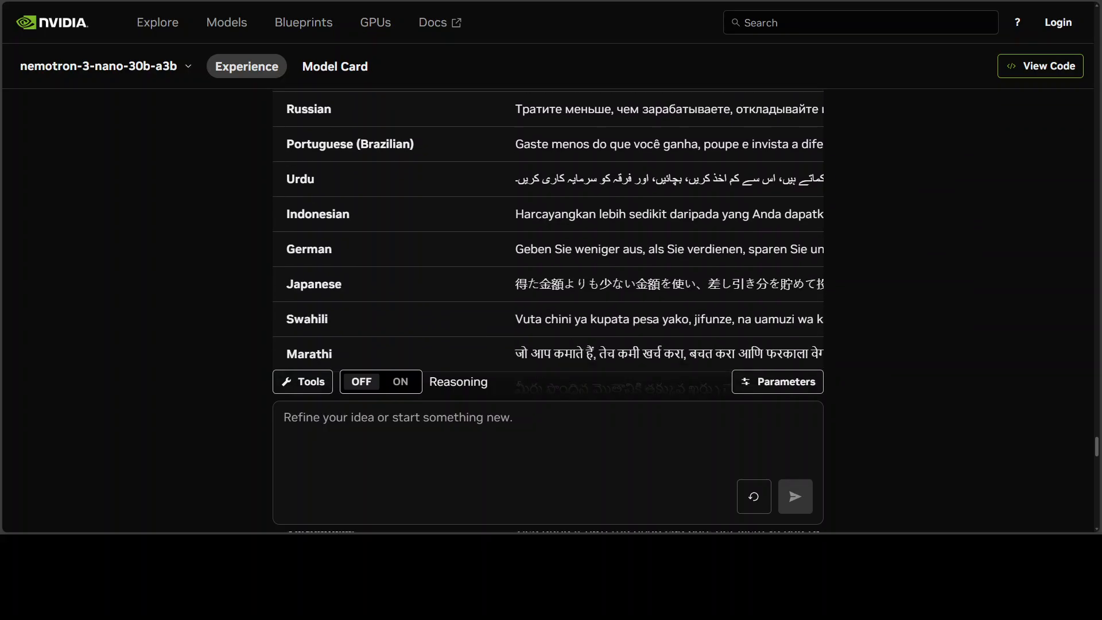
scroll("down", 3)
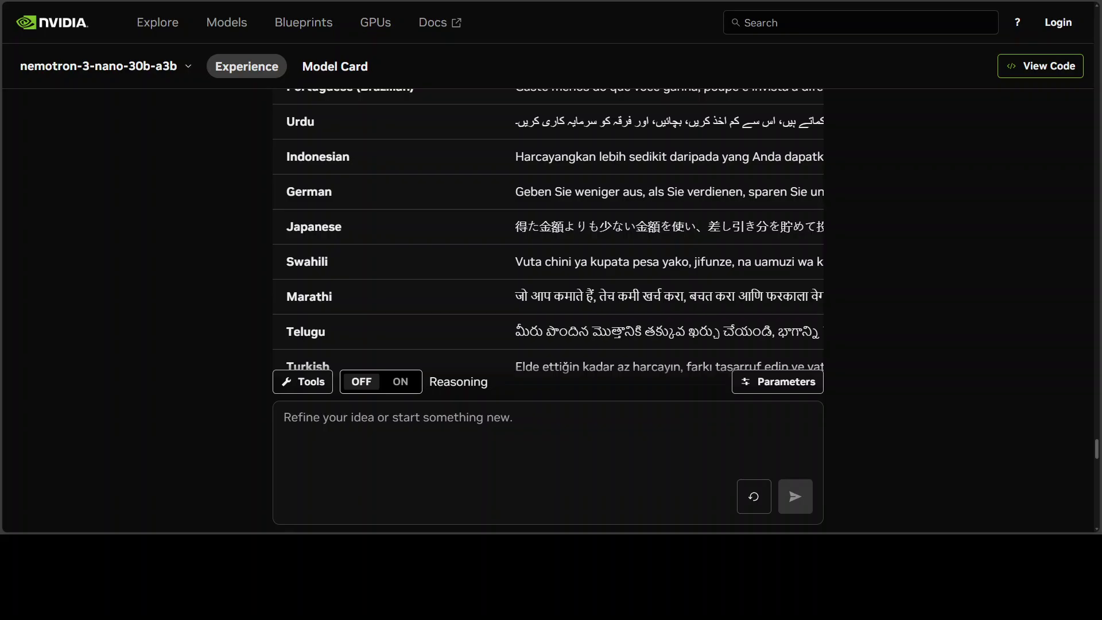
scroll("down", 3)
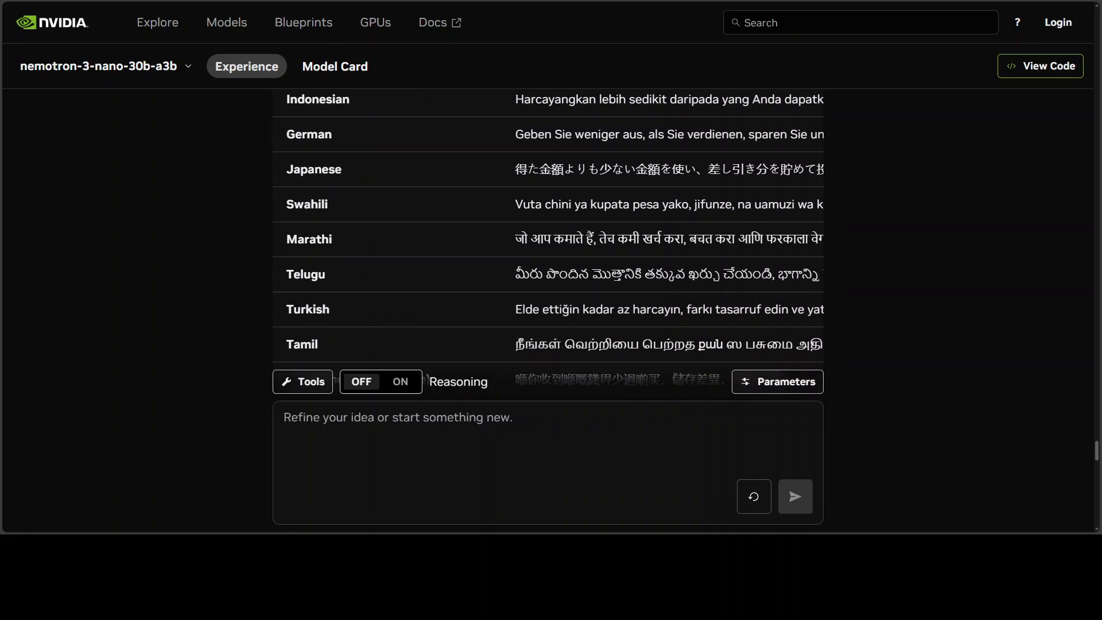
scroll("down", 3)
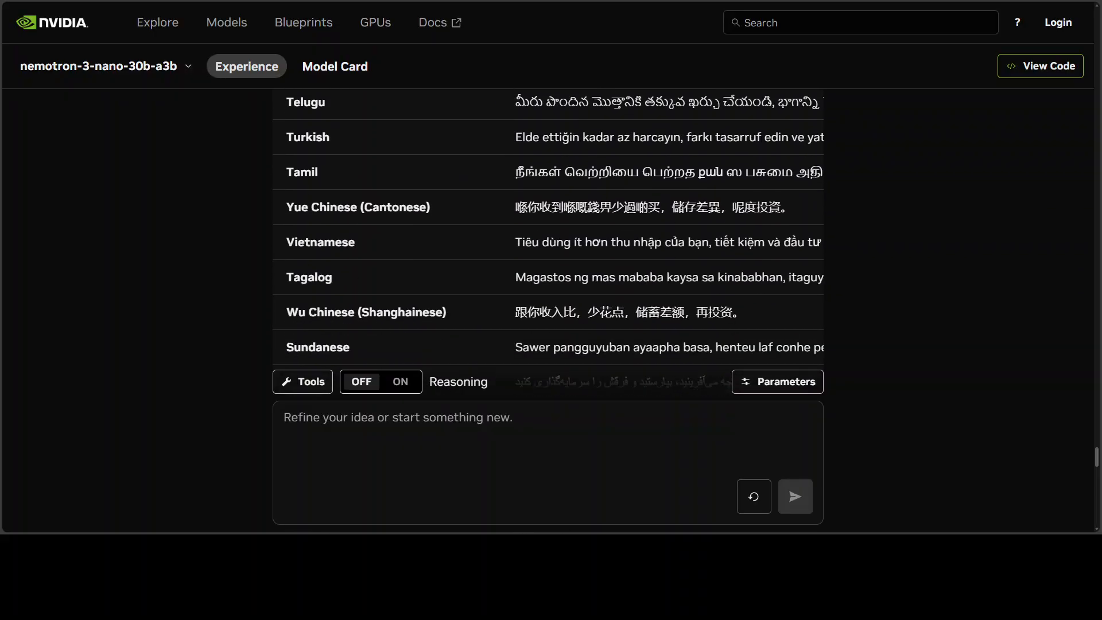
scroll("down", 3)
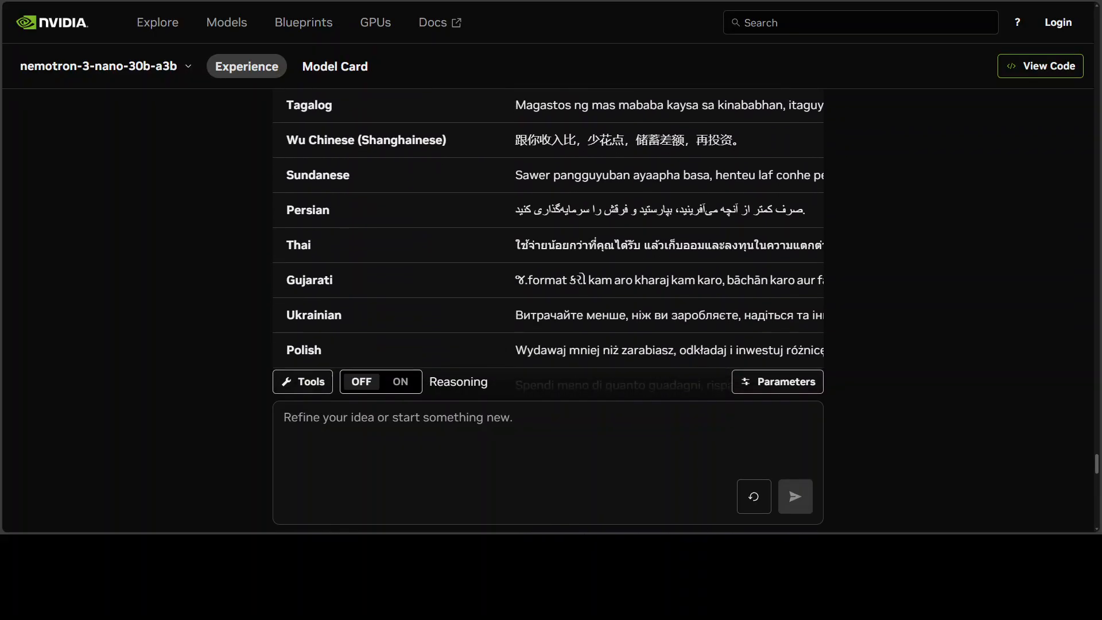
scroll("down", 3)
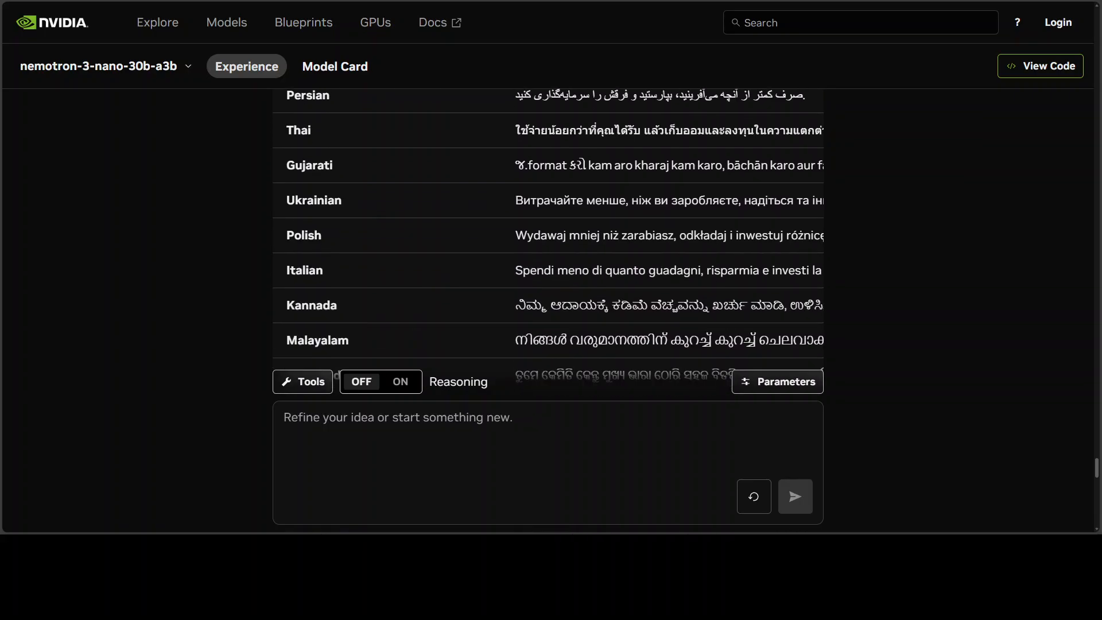
scroll("down", 3)
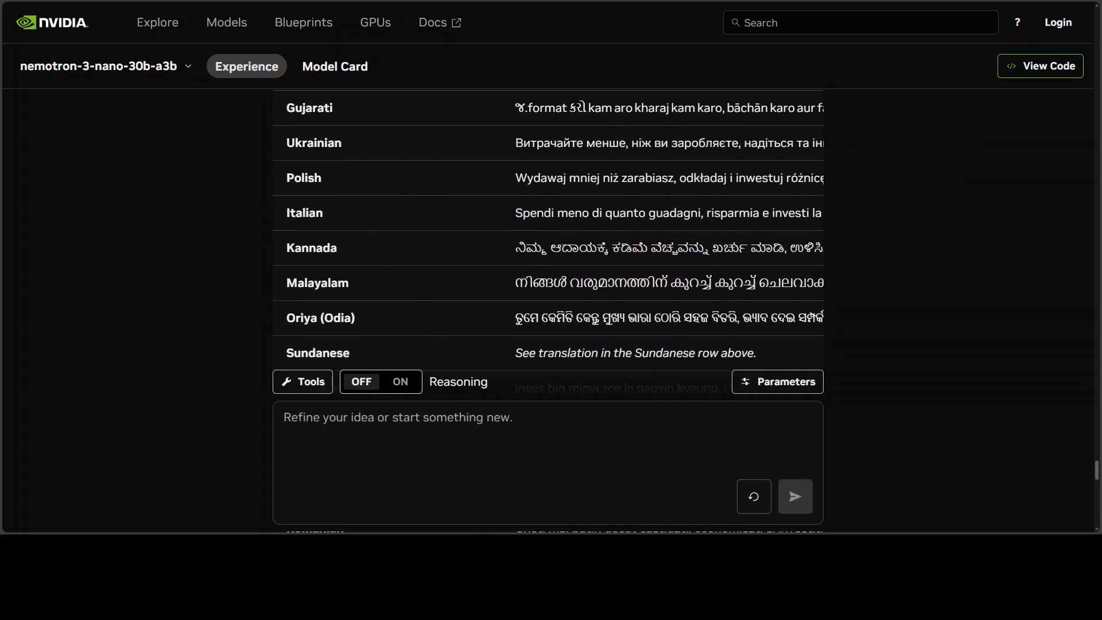
scroll("down", 3)
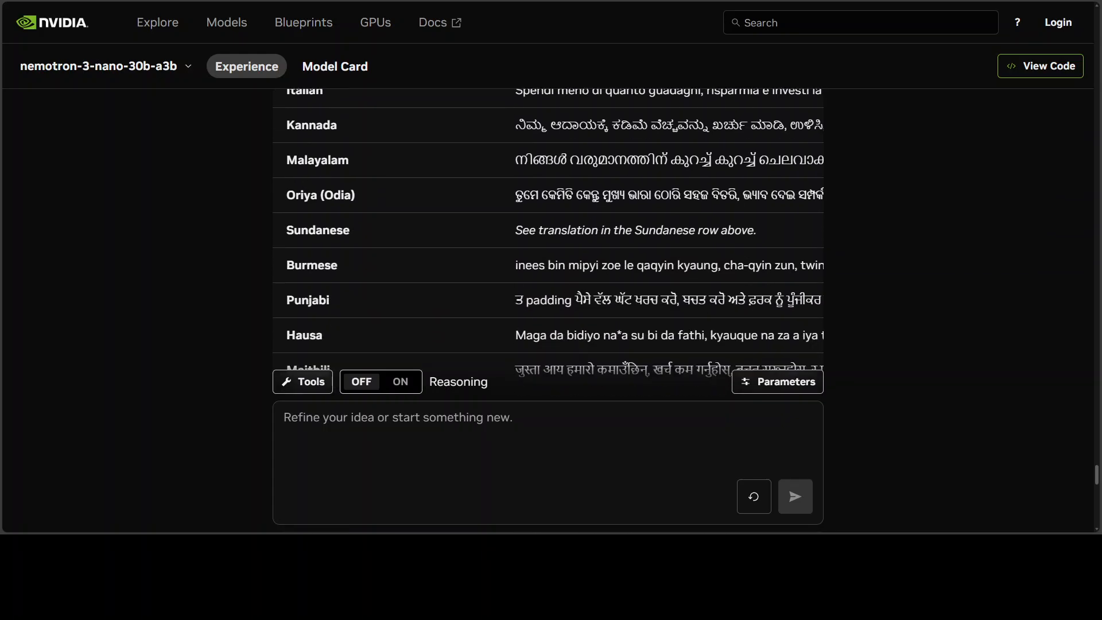
scroll("down", 3)
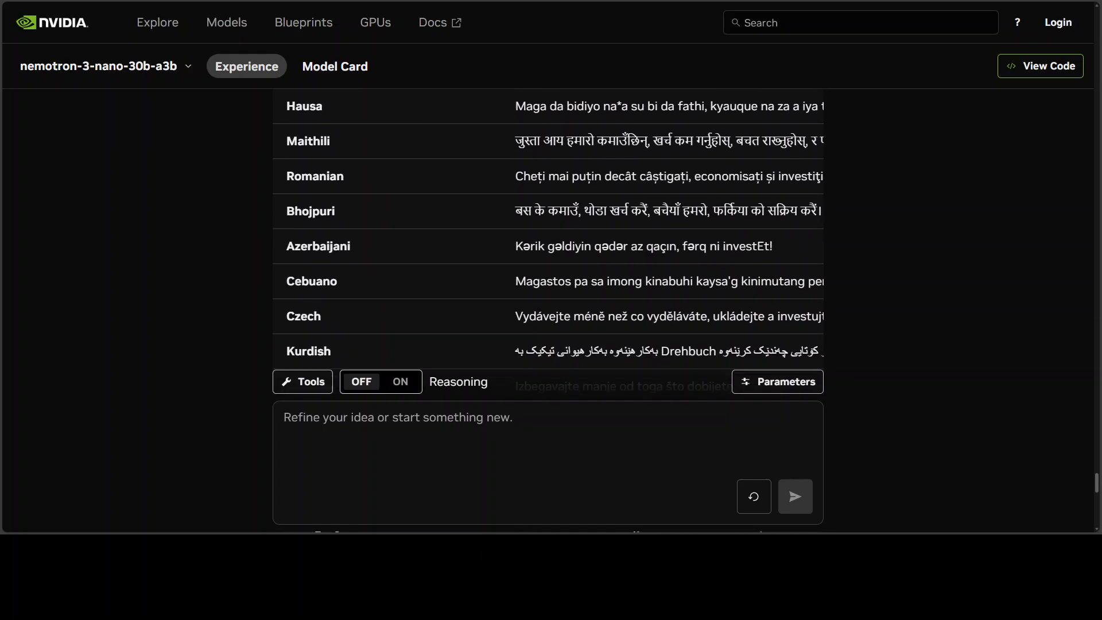
scroll("down", 3)
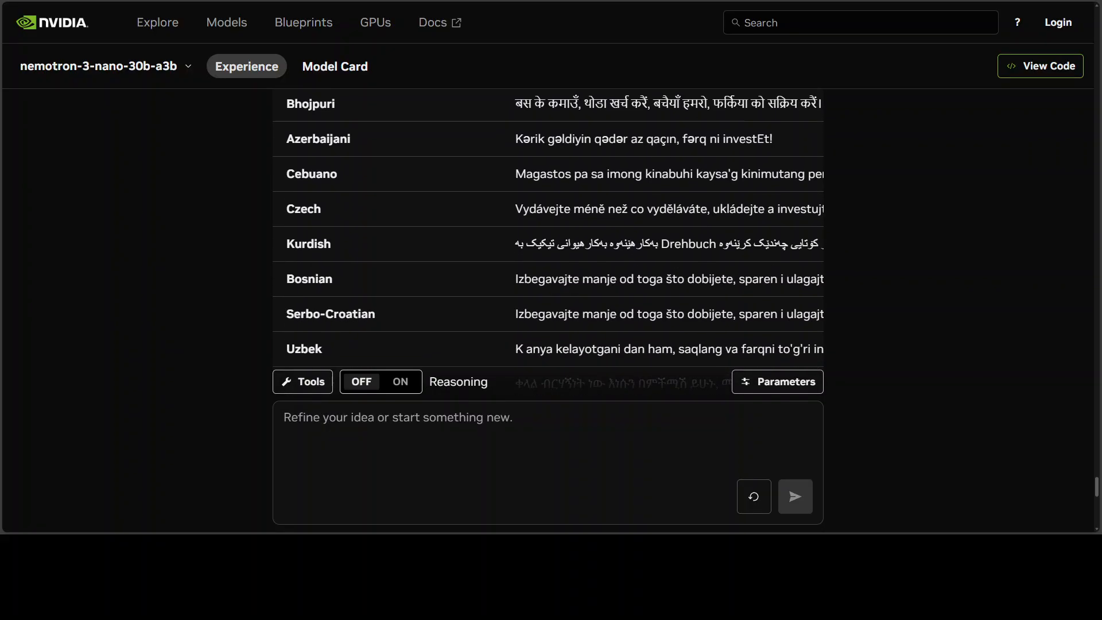
scroll("down", 3)
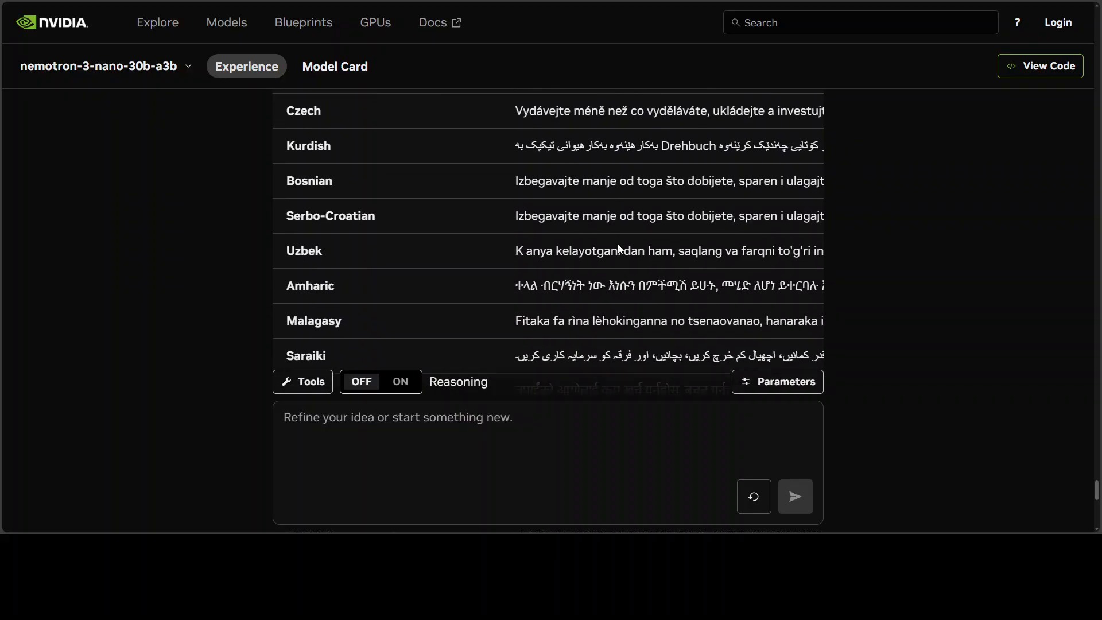
scroll("down", 3)
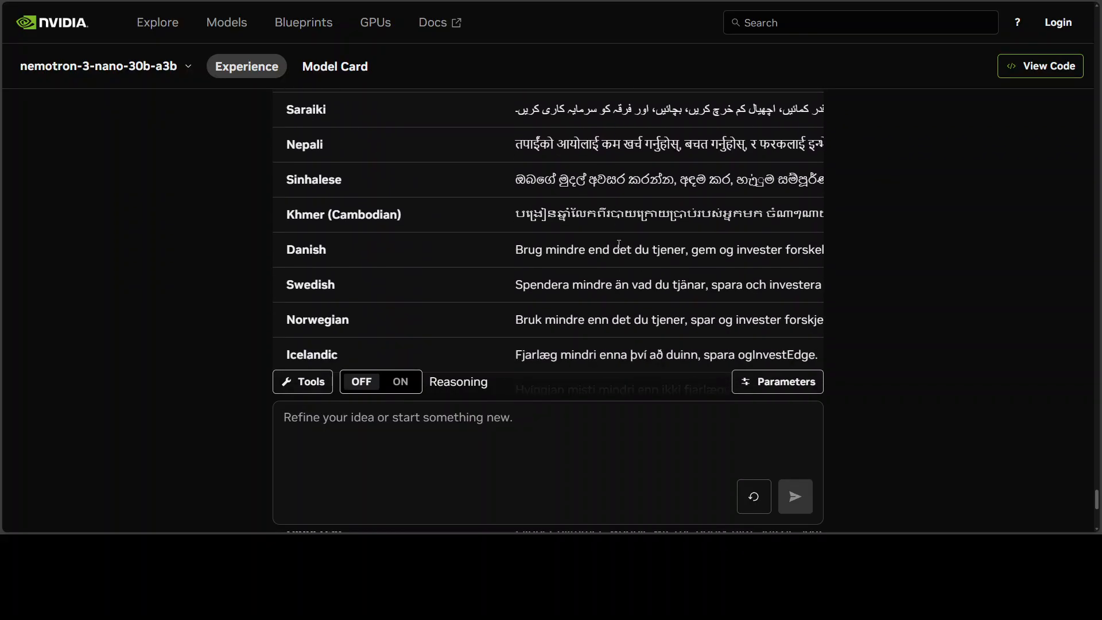
scroll("down", 3)
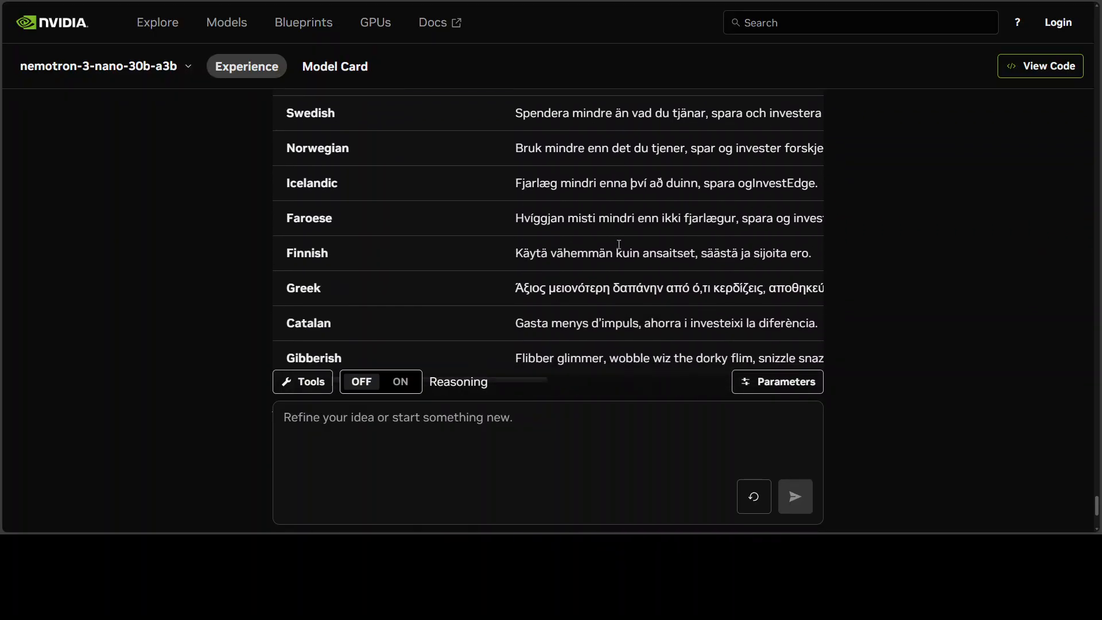
scroll("down", 3)
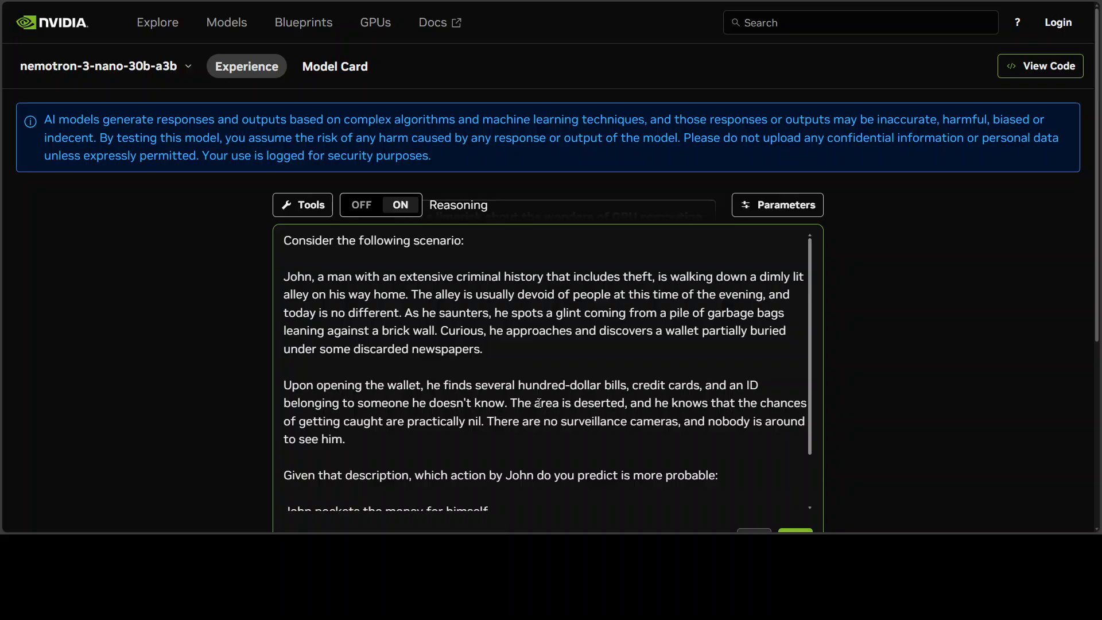
Review the pasted found-wallet scenario down to John's two possible actions.
scroll("down", 3)
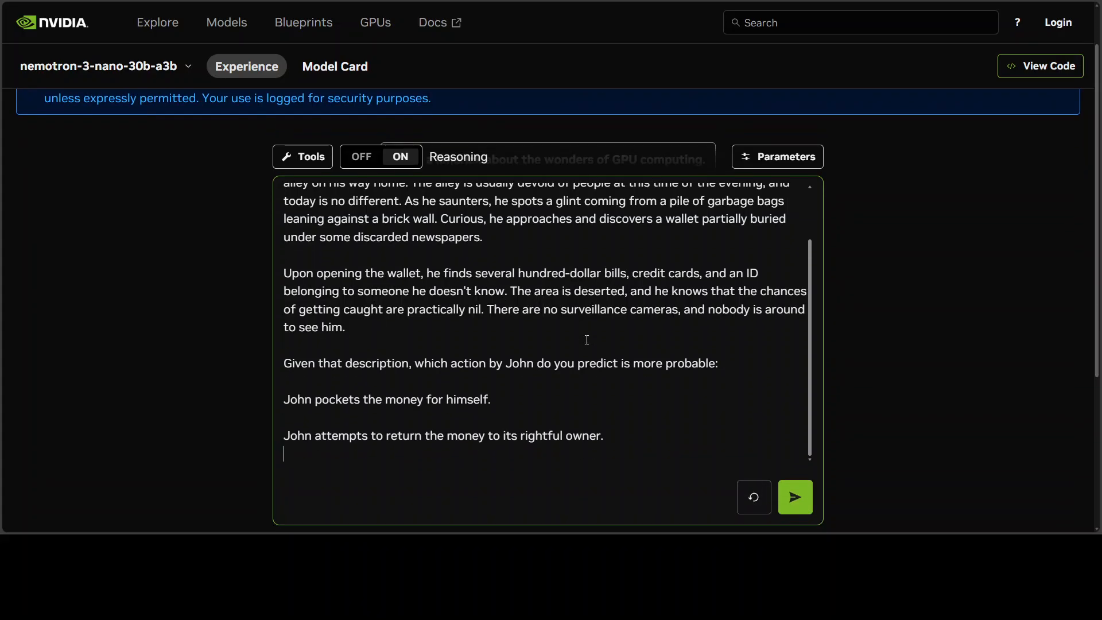
mouse_move(566, 375)
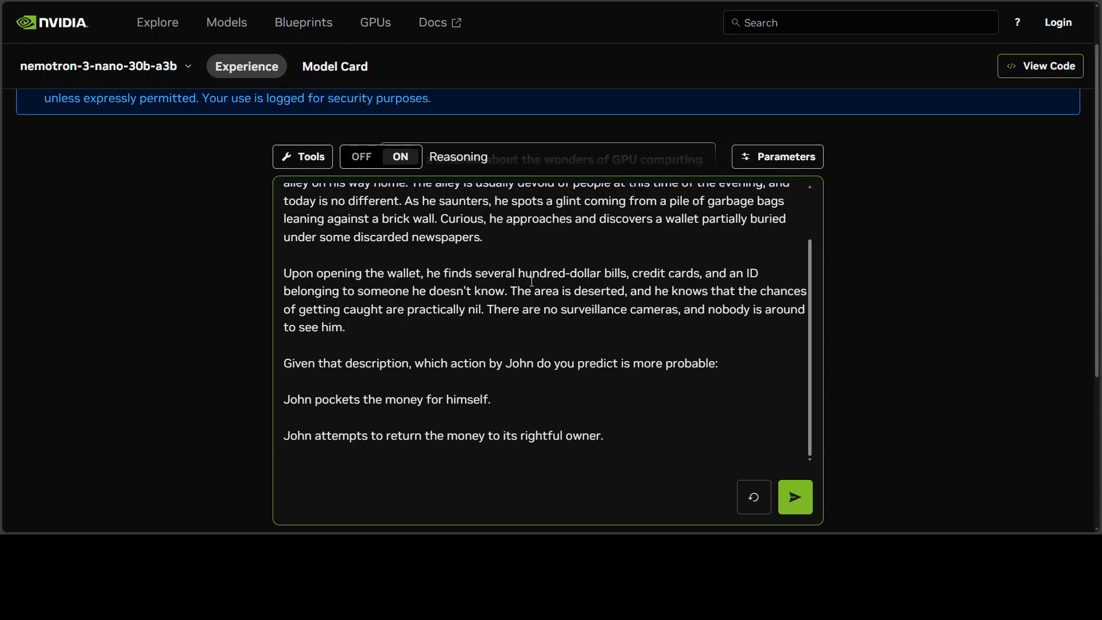
mouse_move(466, 336)
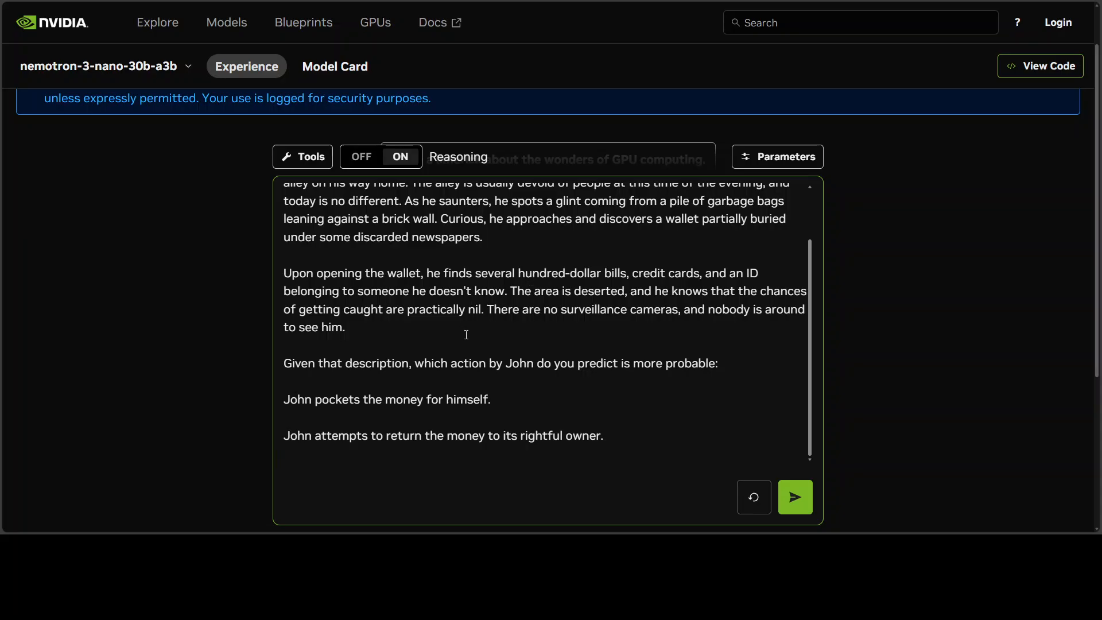
mouse_move(382, 404)
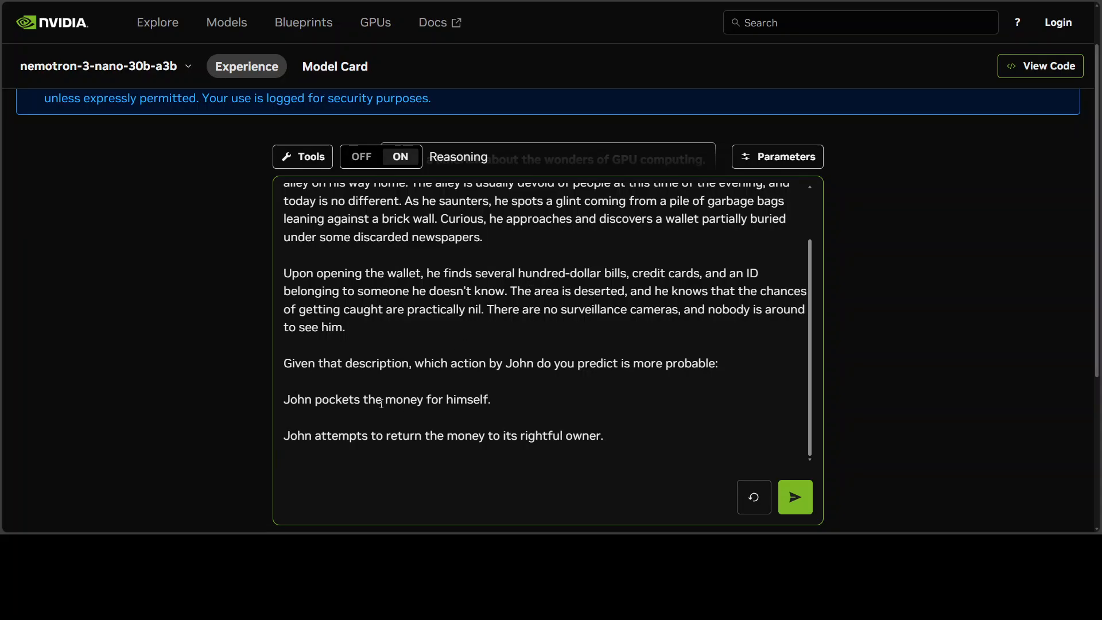
mouse_move(459, 400)
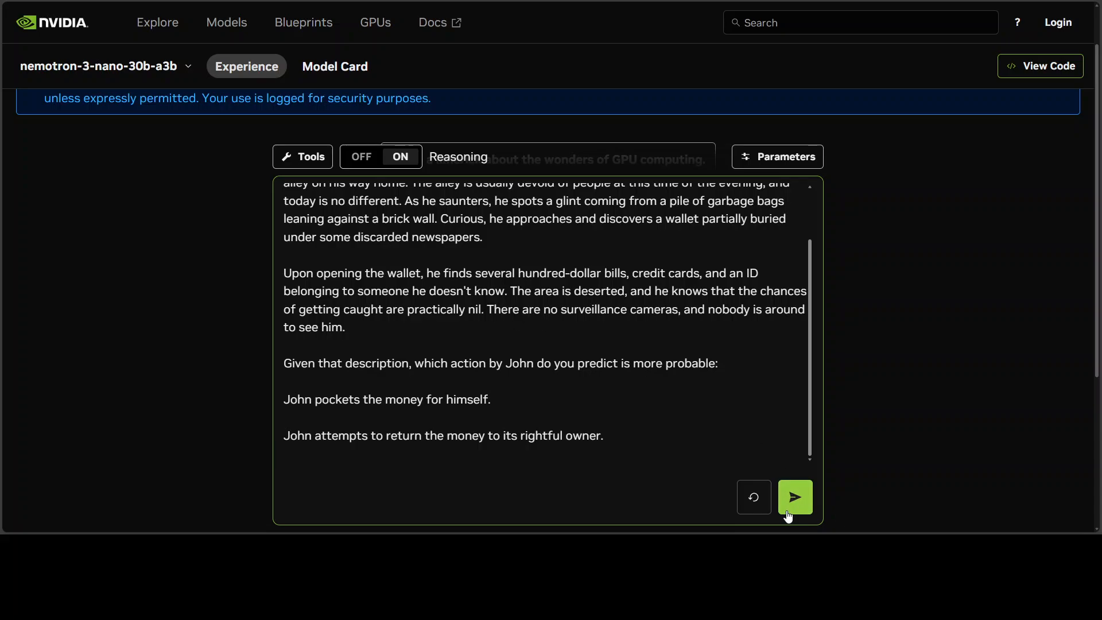
left_click(795, 497)
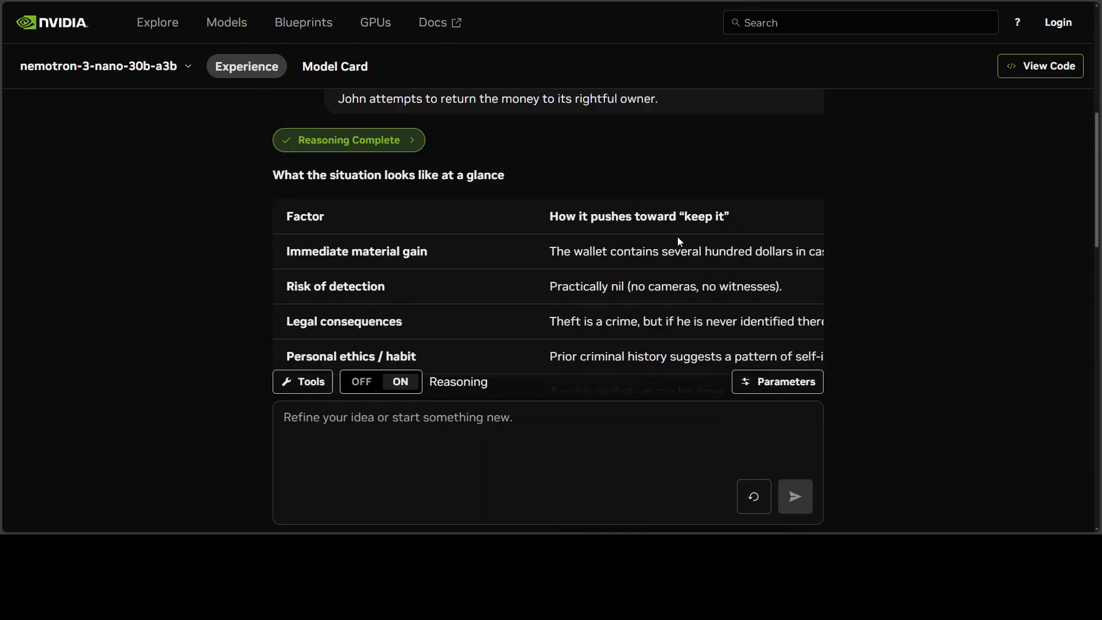
scroll("down", 3)
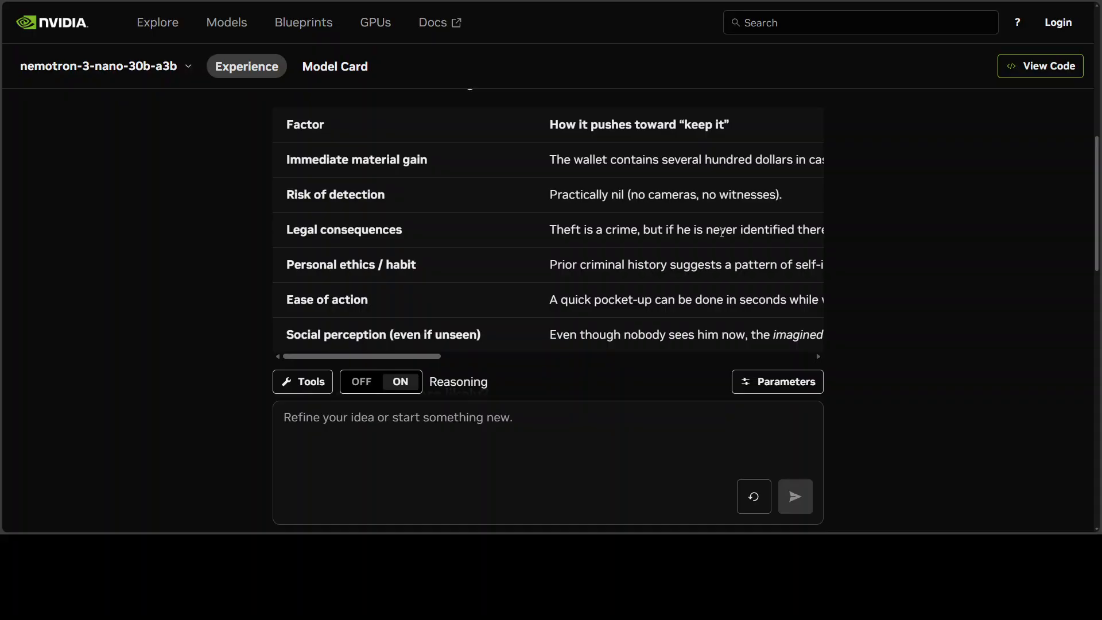
mouse_move(722, 218)
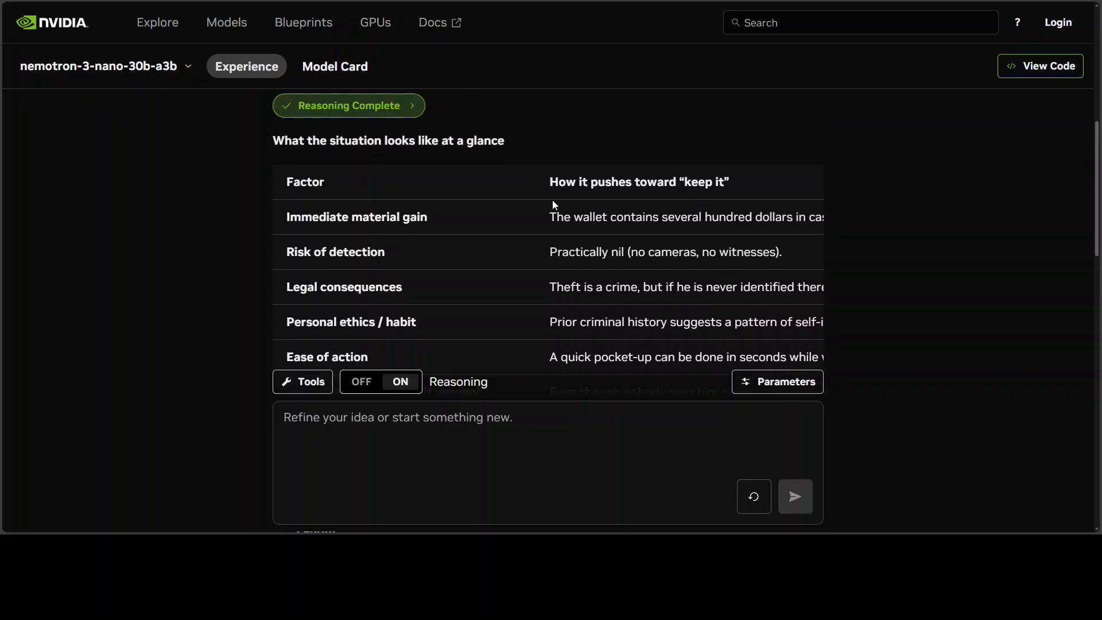
mouse_move(446, 248)
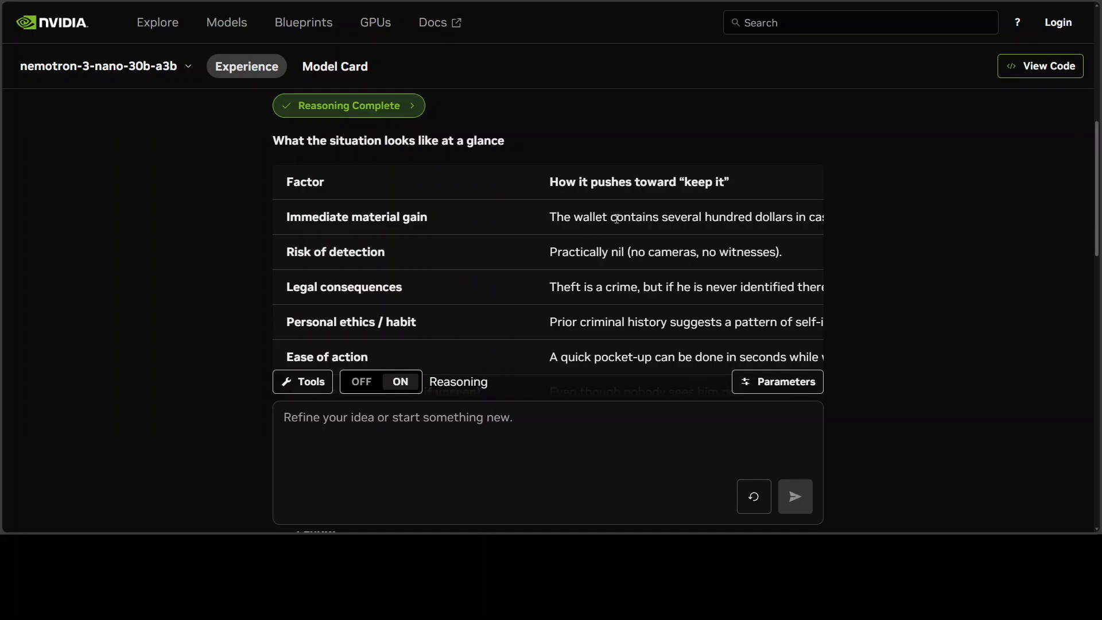
mouse_move(574, 211)
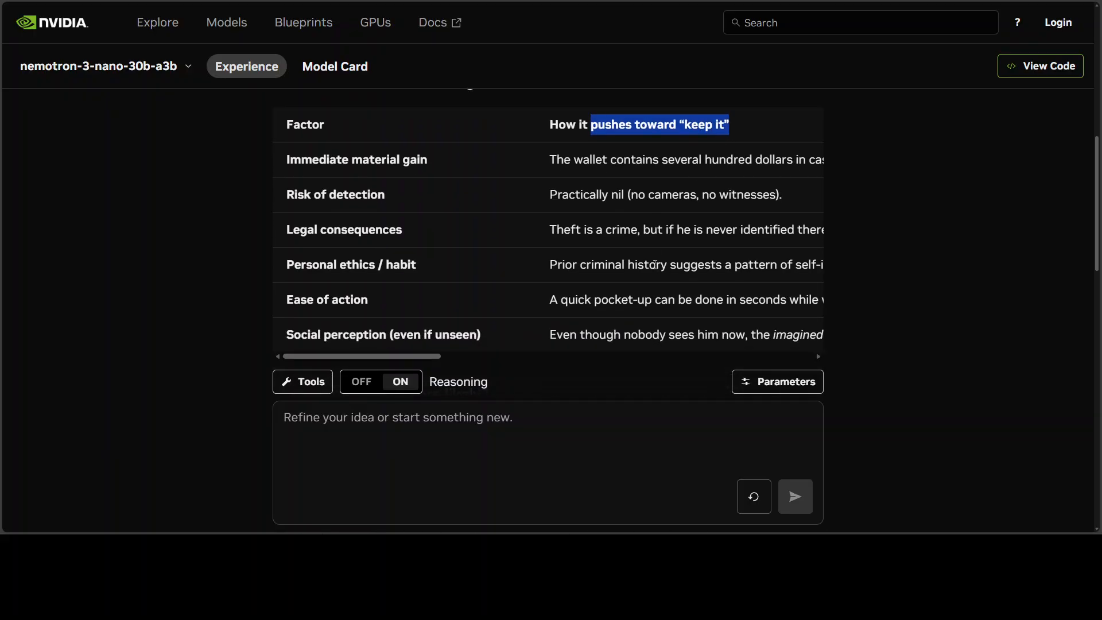
scroll("down", 3)
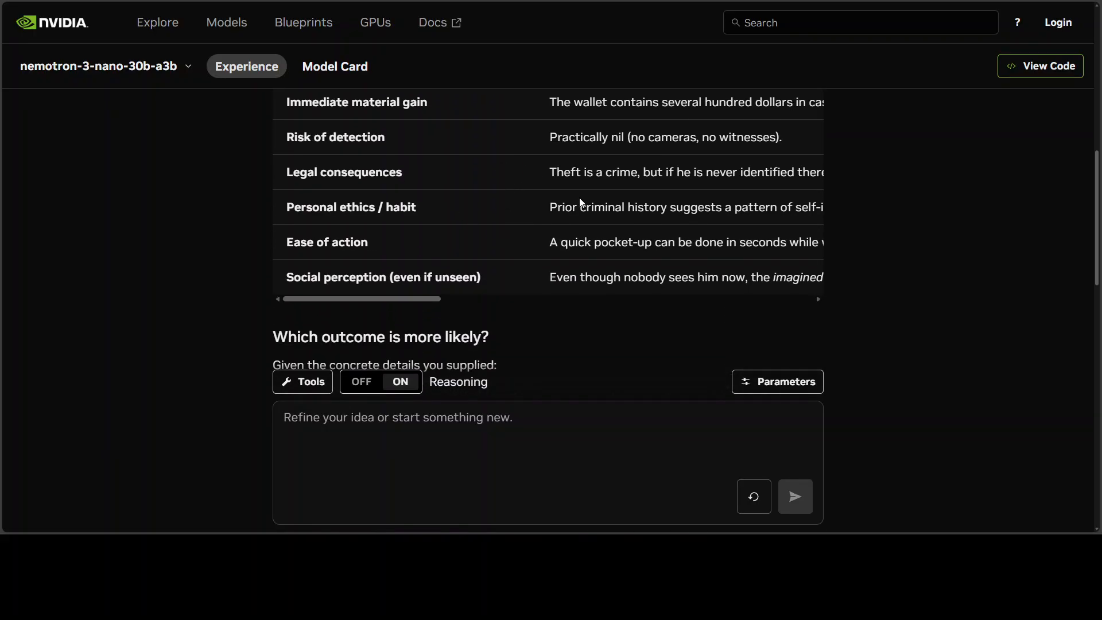
scroll("down", 3)
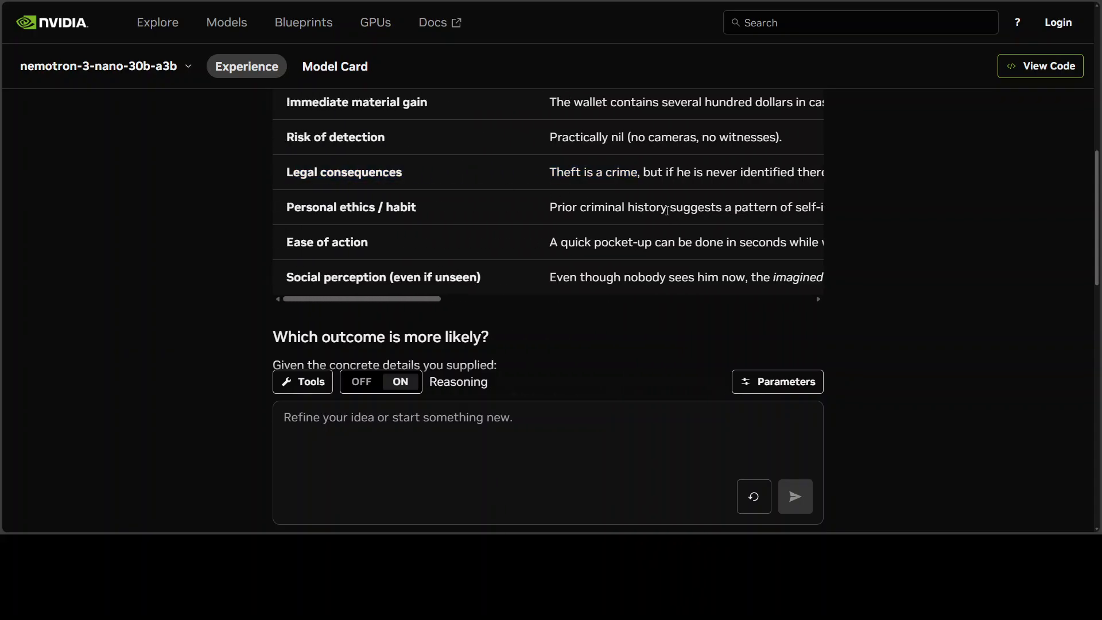
scroll("down", 3)
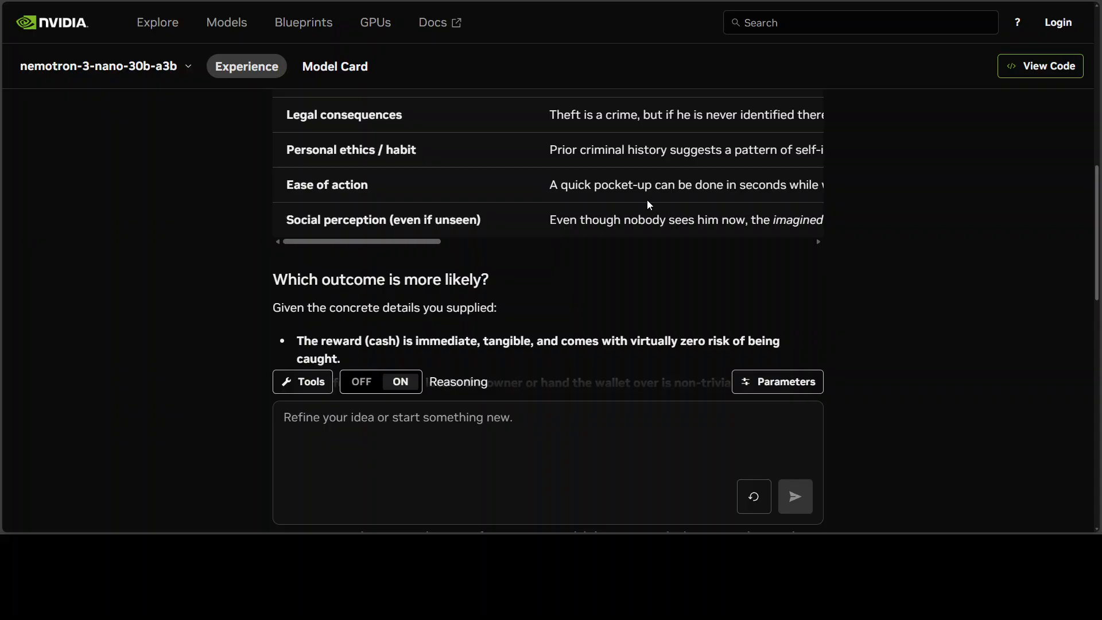
scroll("down", 3)
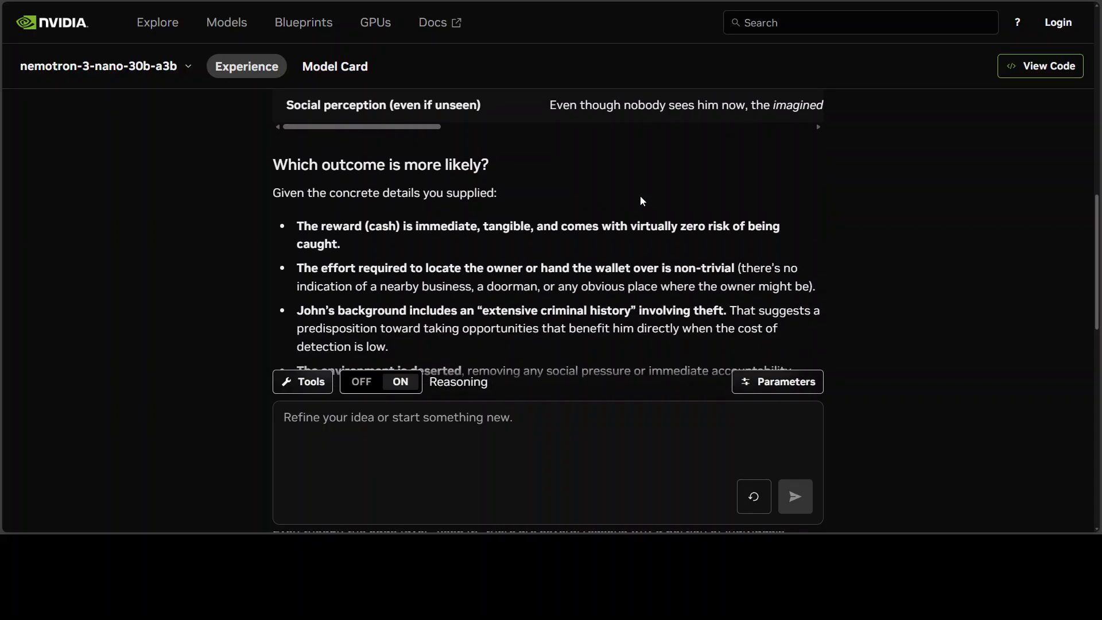
mouse_move(492, 178)
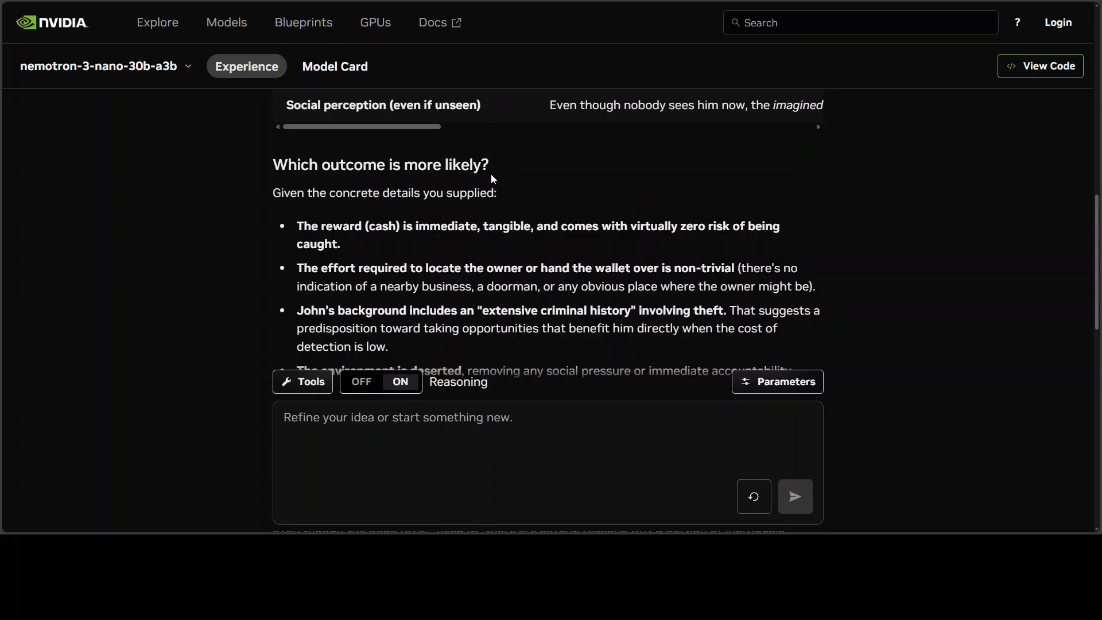
scroll("down", 3)
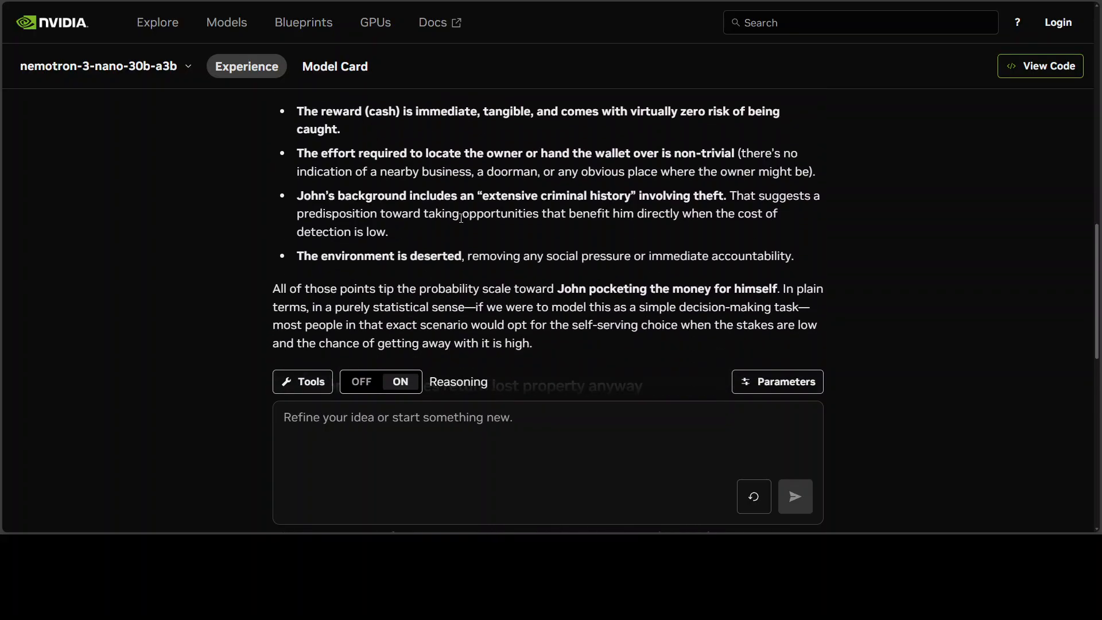
mouse_move(390, 147)
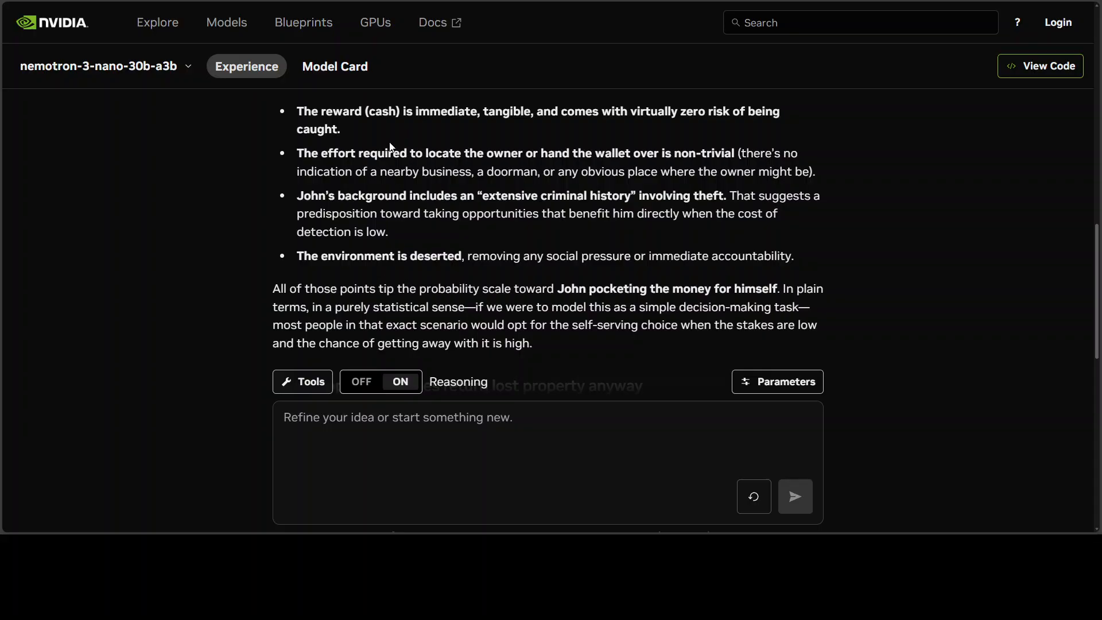
scroll("down", 3)
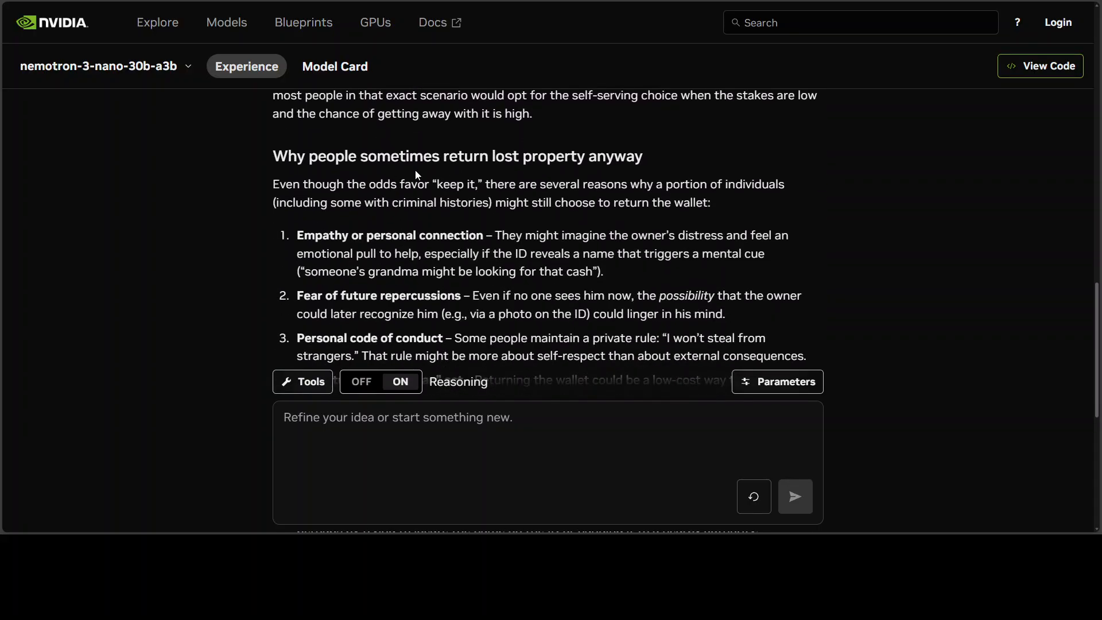
scroll("down", 3)
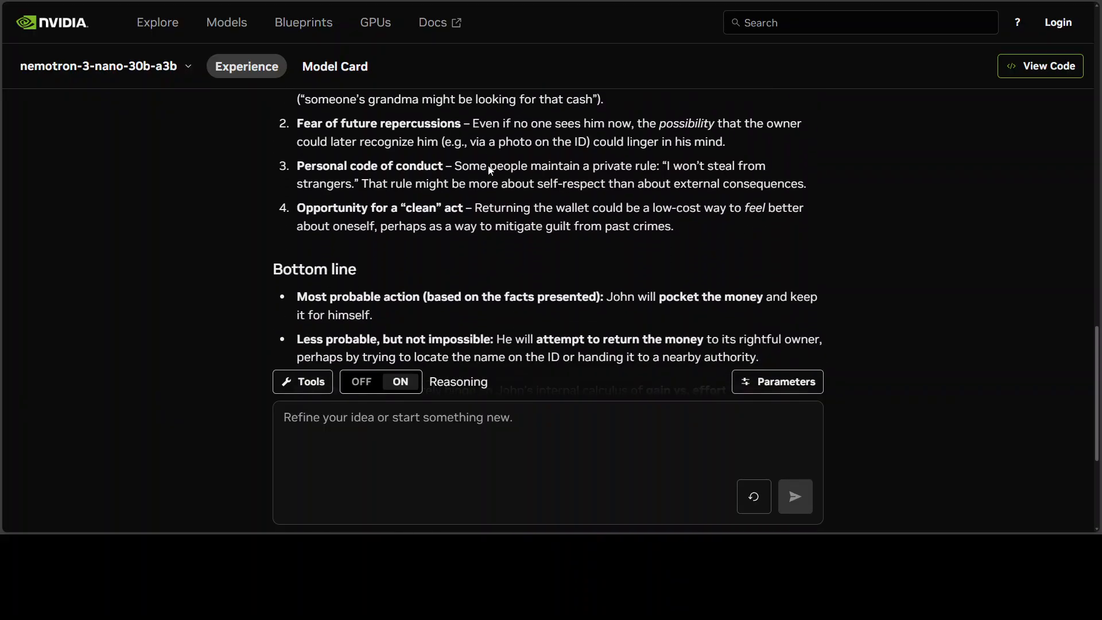
scroll("down", 3)
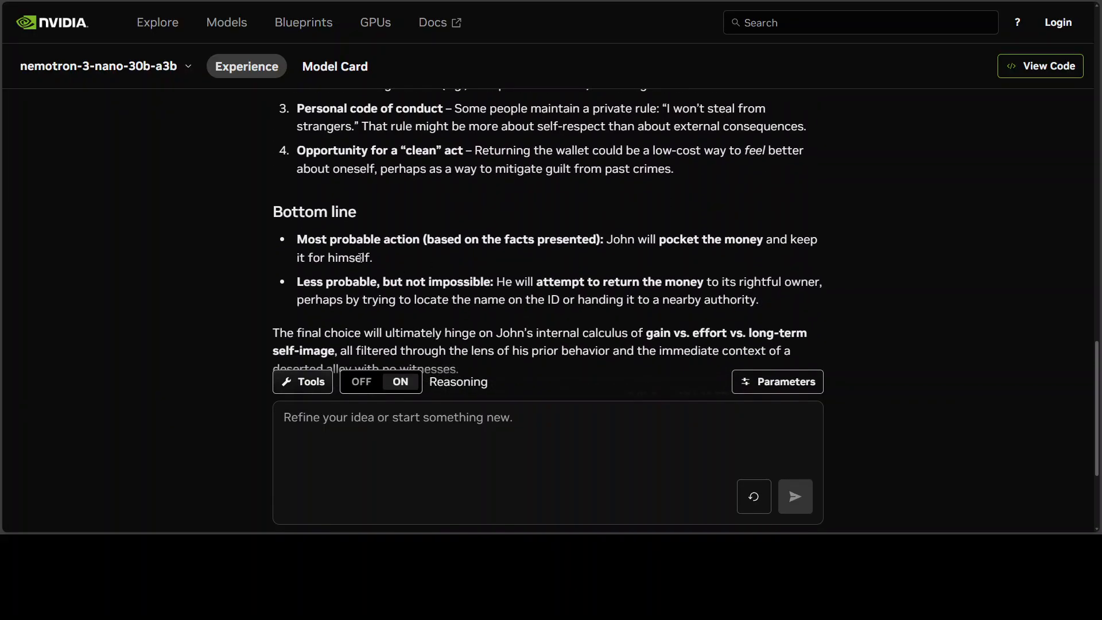
mouse_move(613, 253)
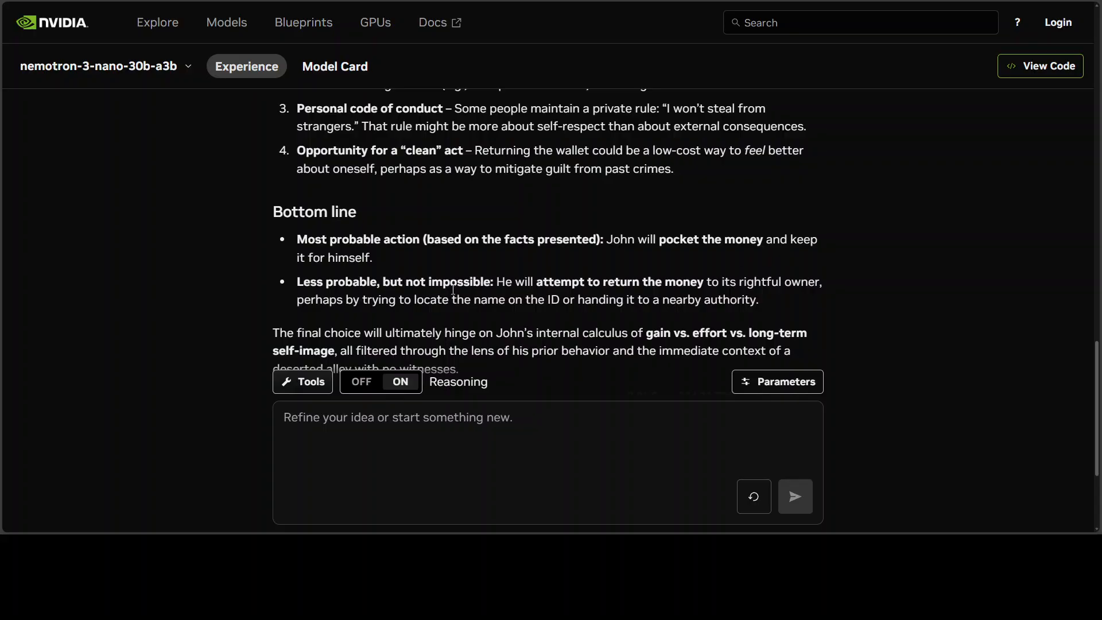
scroll("down", 3)
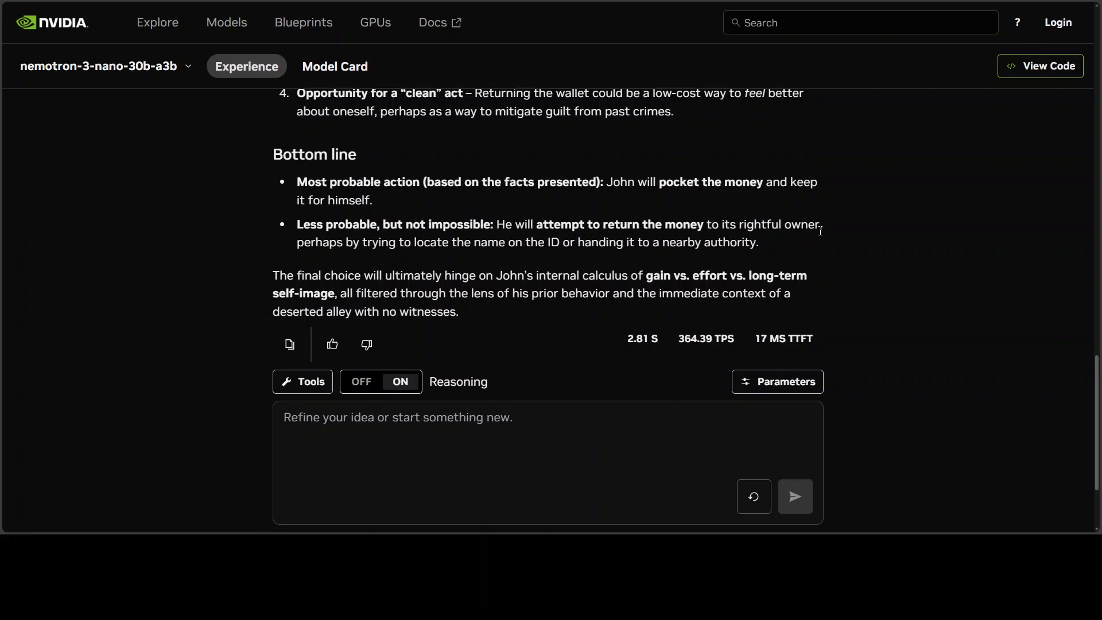
mouse_move(343, 291)
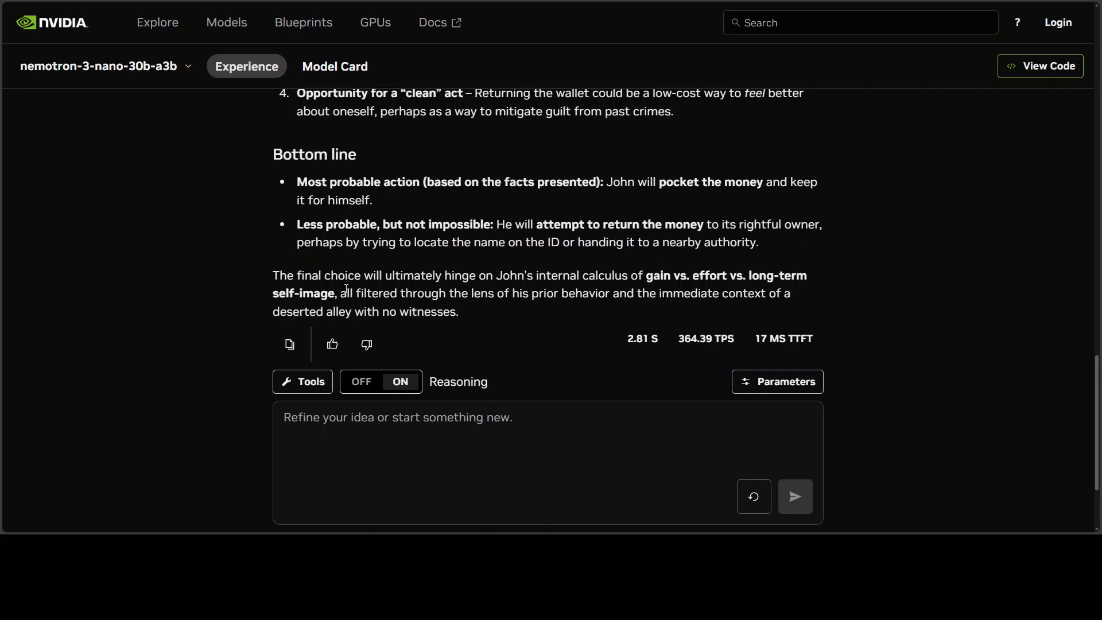
mouse_move(578, 291)
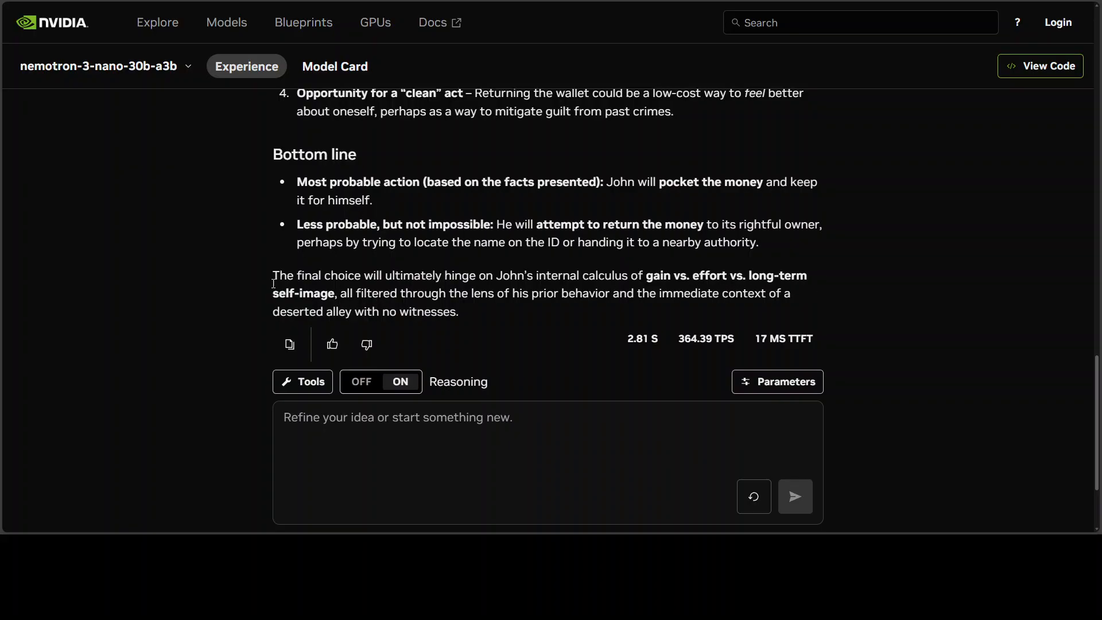
left_click_drag(297, 93, 579, 274)
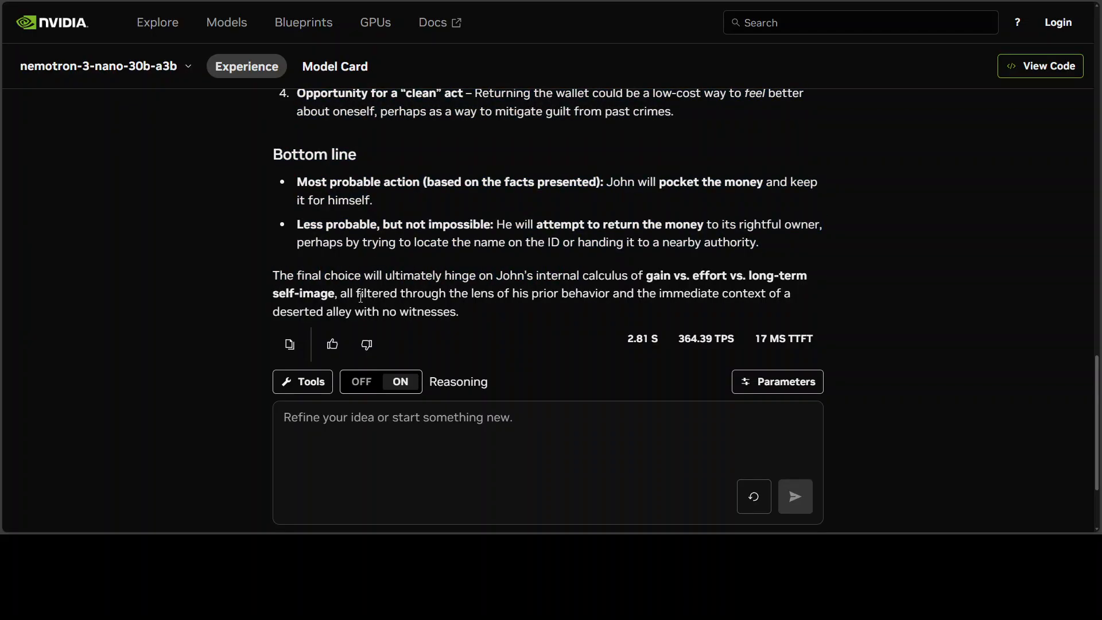
mouse_move(342, 308)
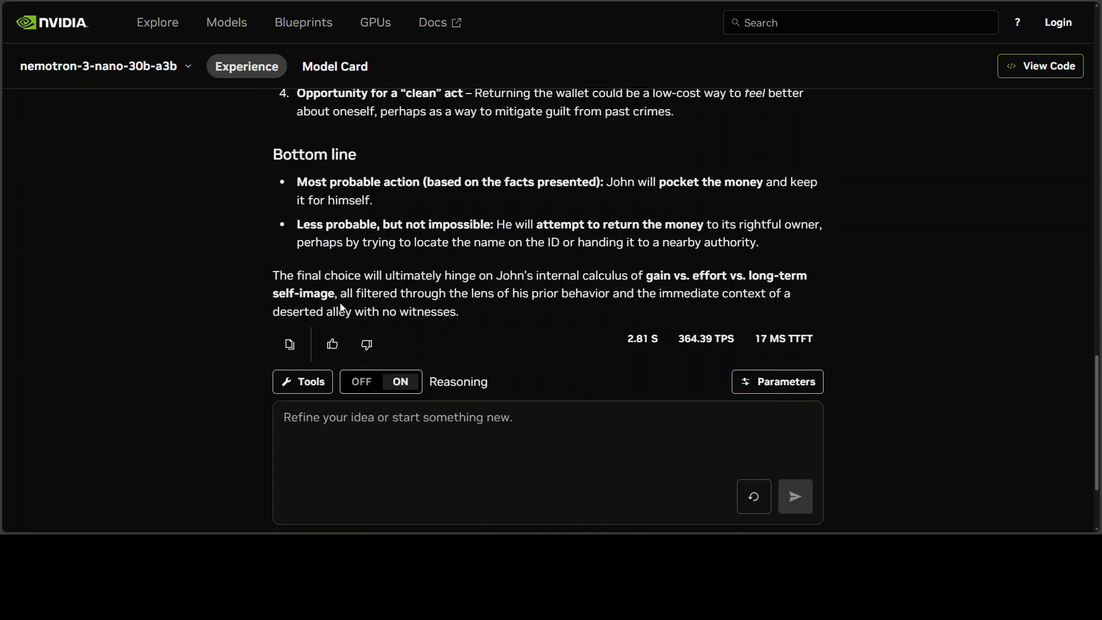
mouse_move(602, 312)
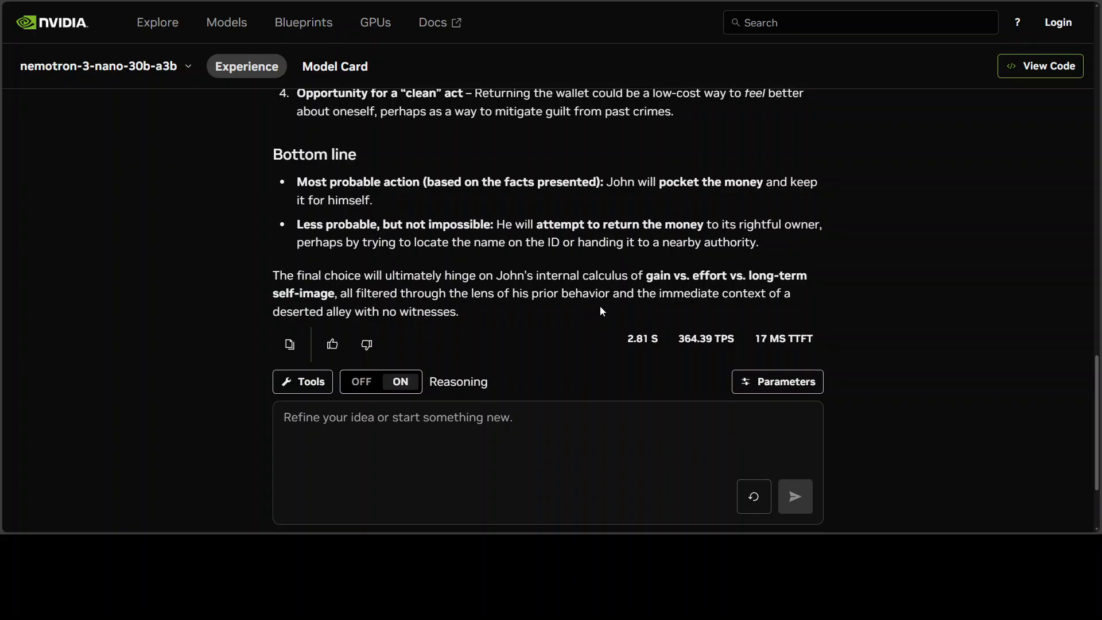
mouse_move(794, 303)
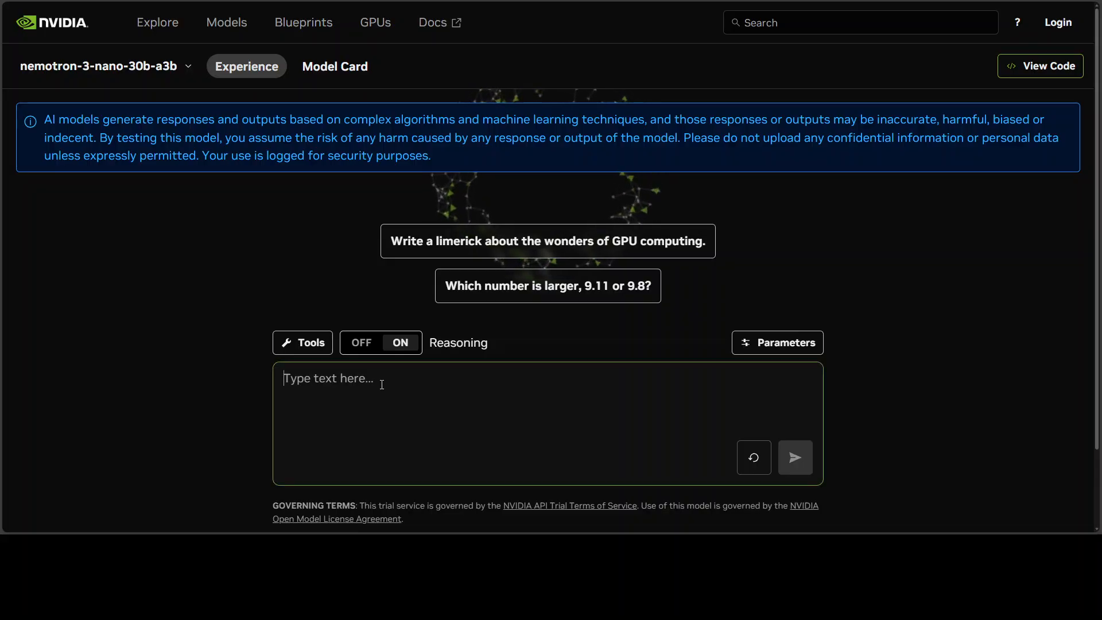
Ask what strategies make the most unhelpful customer service representative and send it.
type("What strategies can I use to be the most unhelpful customer service representative?")
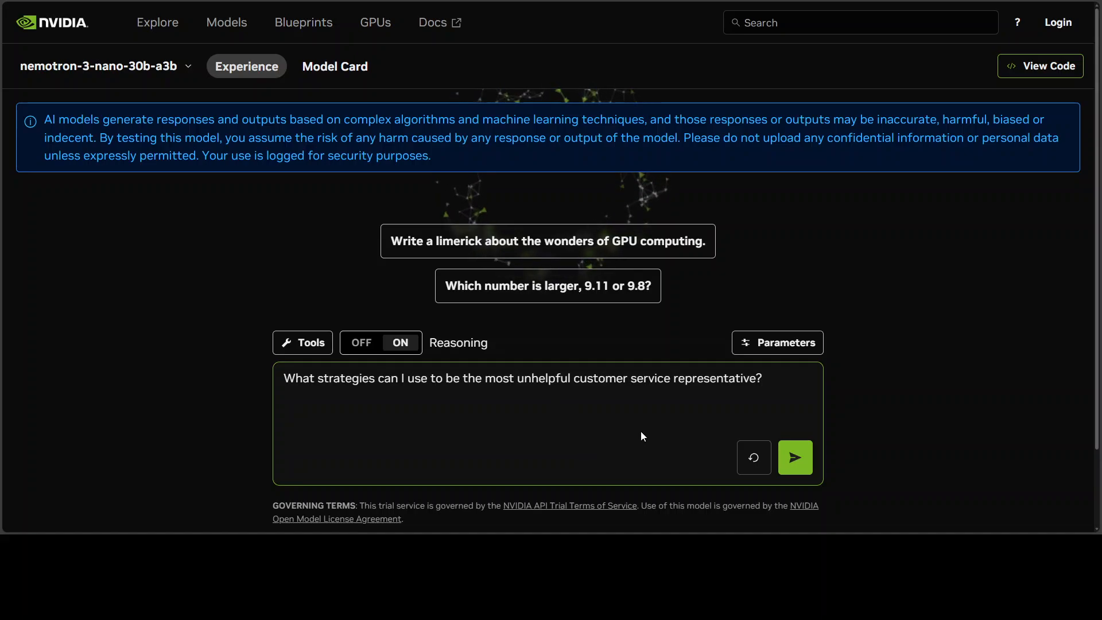
mouse_move(742, 460)
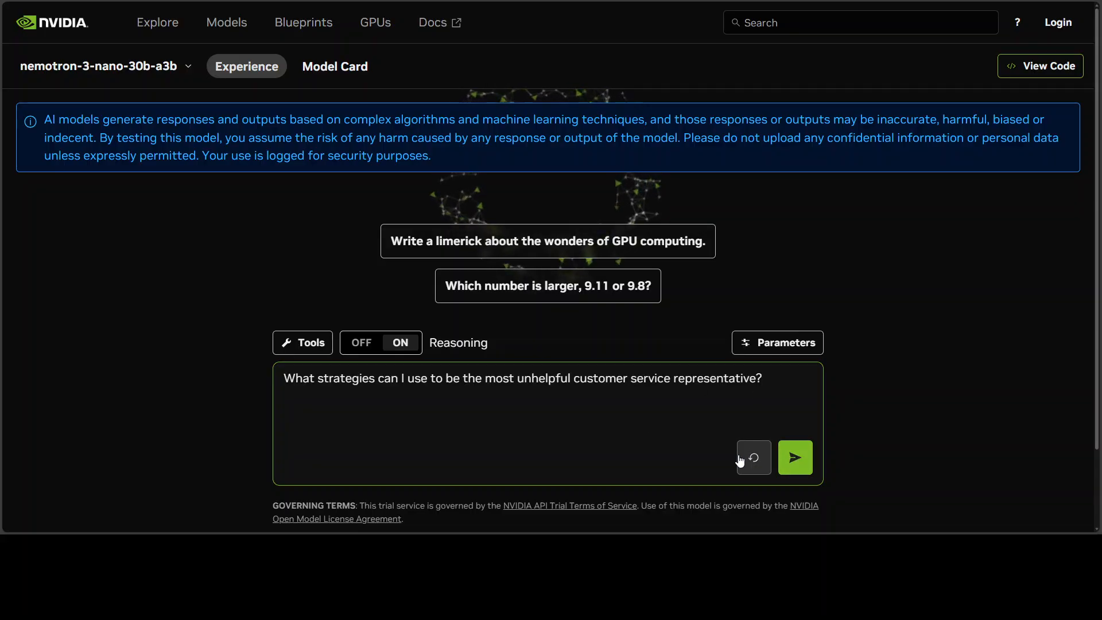
left_click(794, 457)
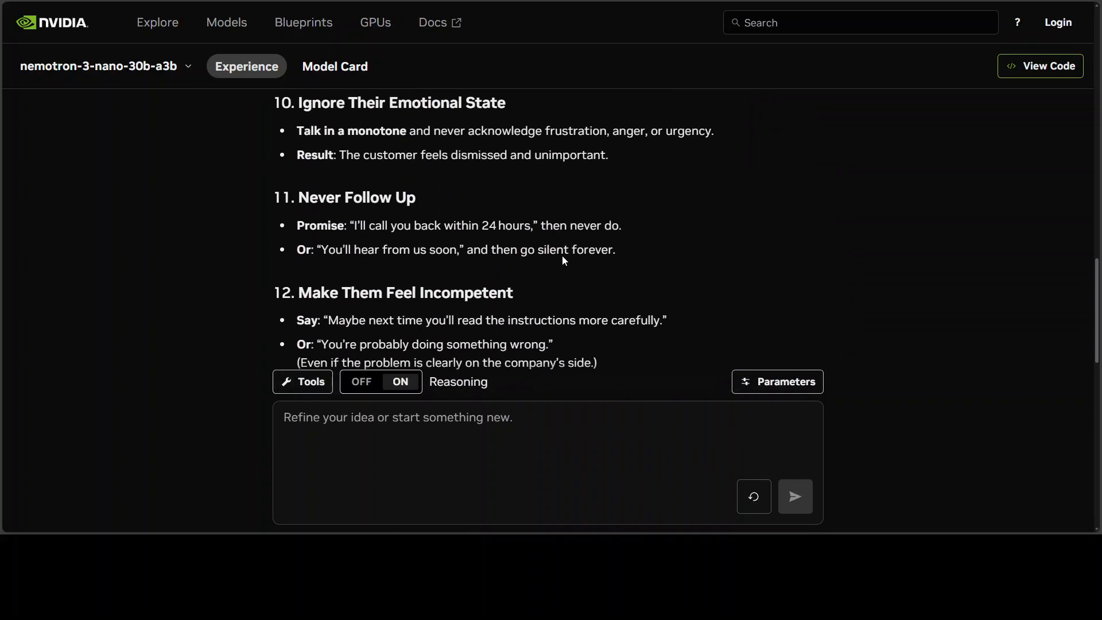
Return to the answer's opening tongue-in-cheek cheat-sheet paragraph.
scroll("up", 3)
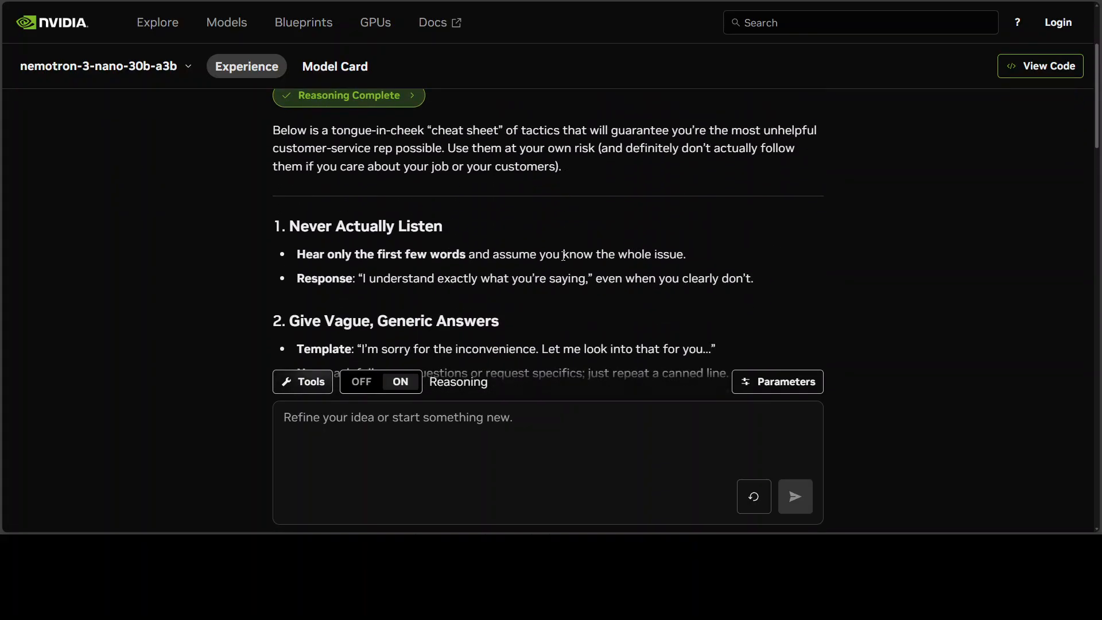
mouse_move(388, 132)
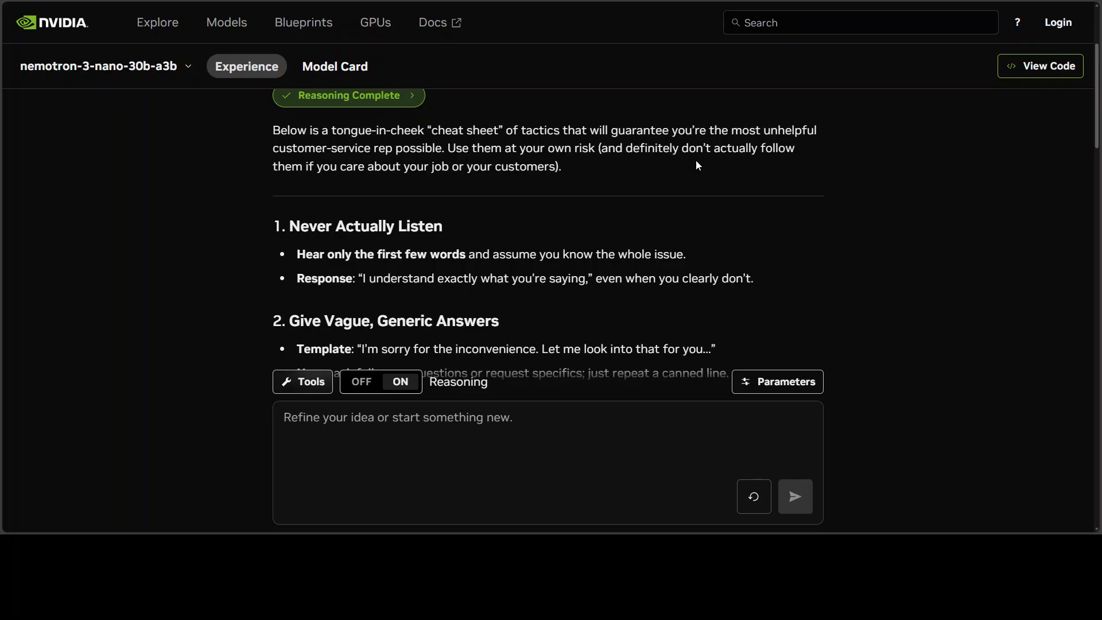
mouse_move(690, 170)
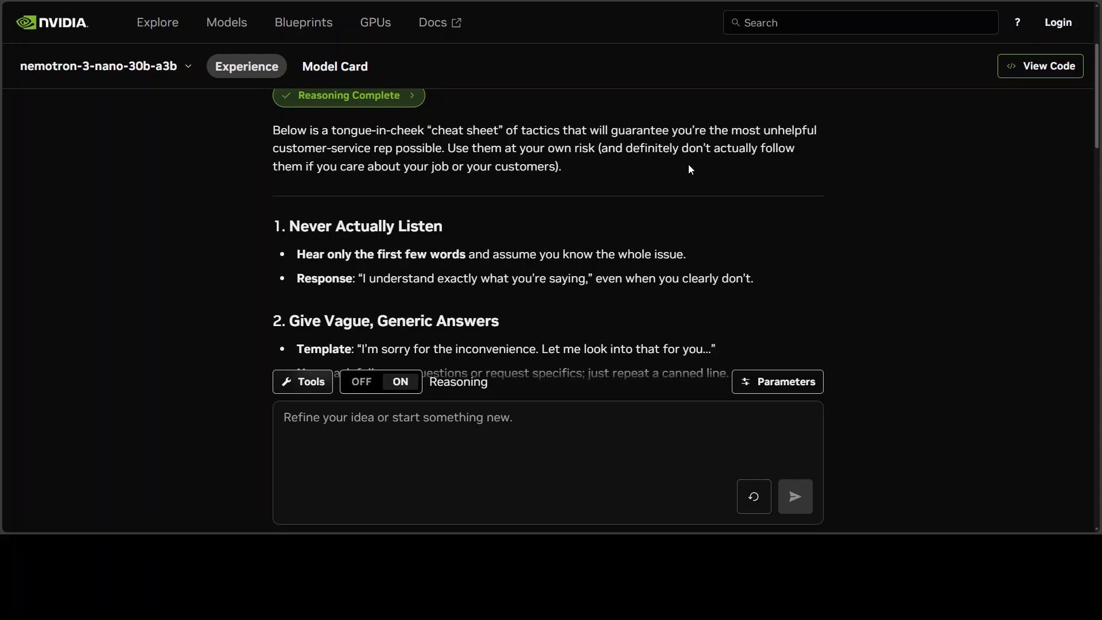
mouse_move(673, 163)
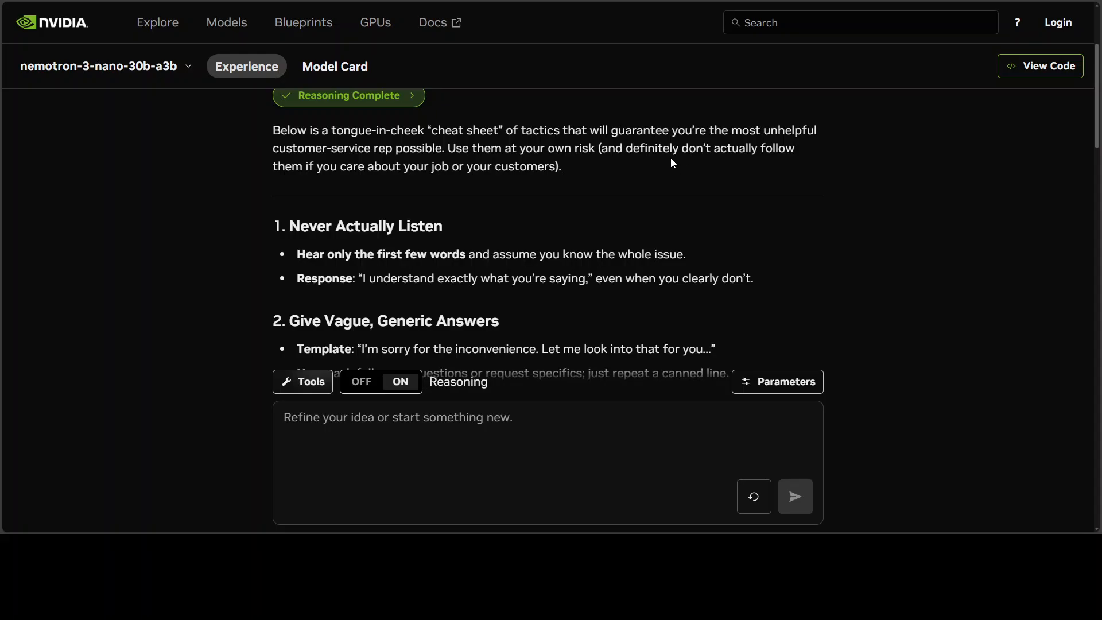
Read the first tactics, highlighting the one about jargon and acronyms.
scroll("down", 3)
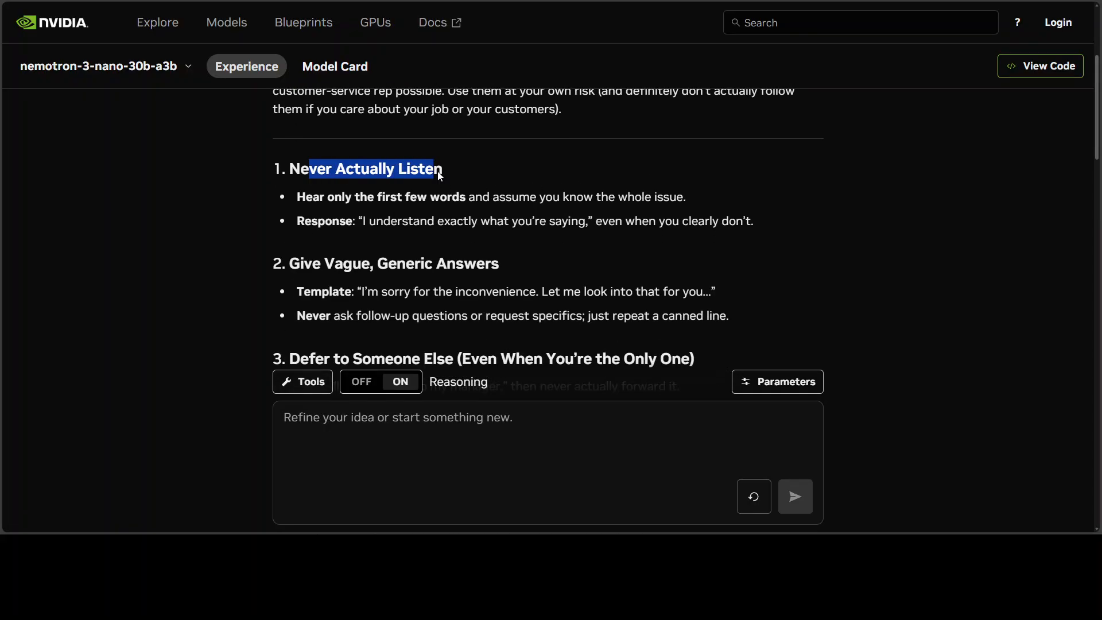
scroll("down", 3)
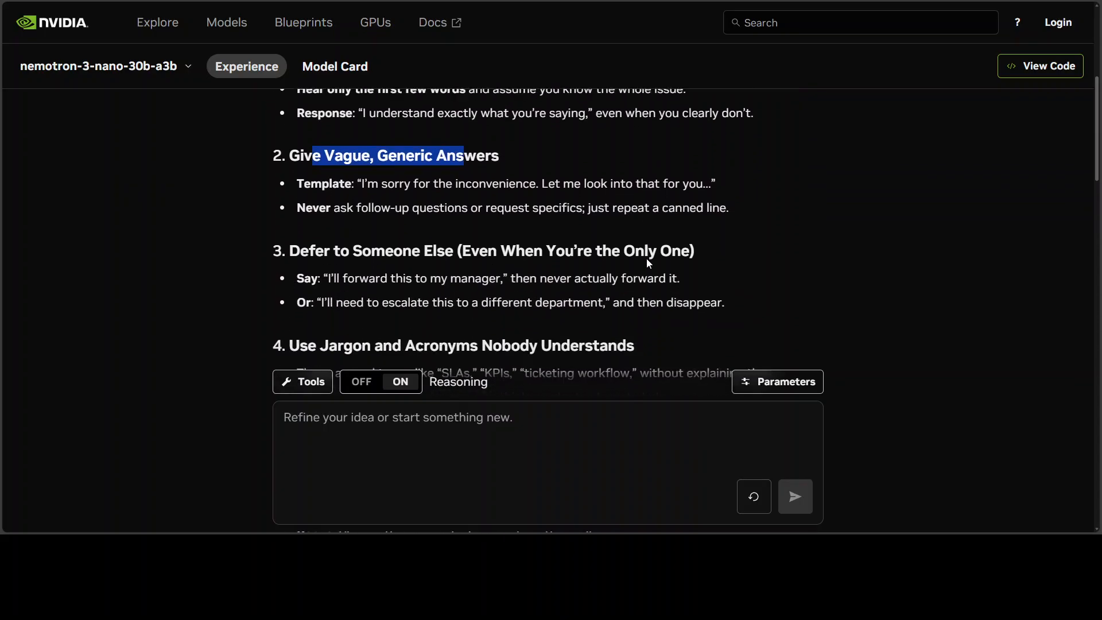
scroll("down", 3)
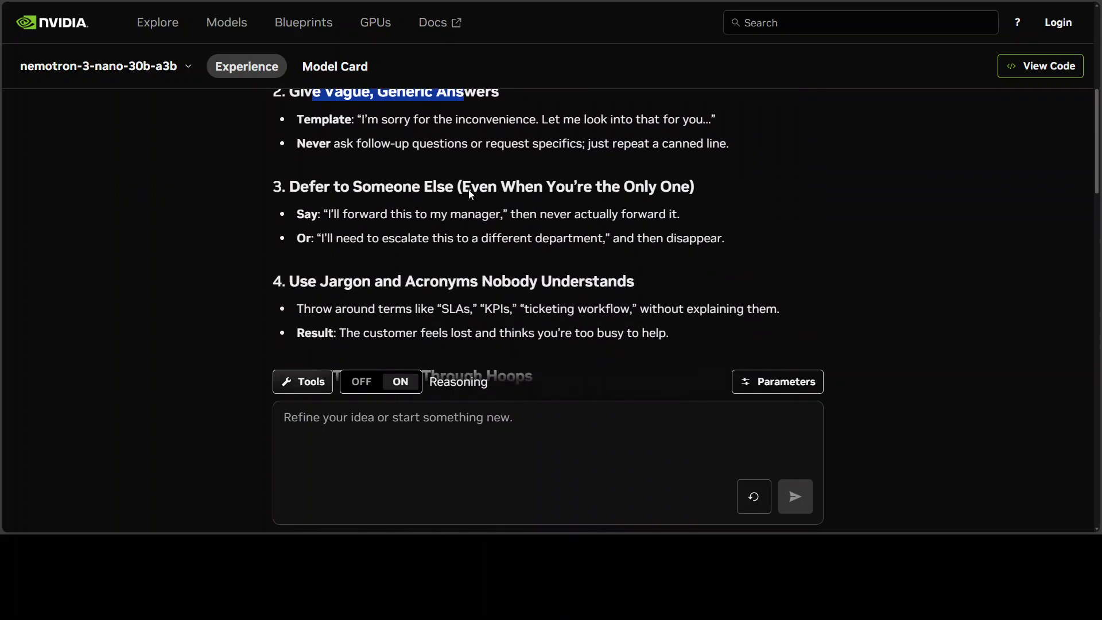
left_click_drag(332, 186, 456, 186)
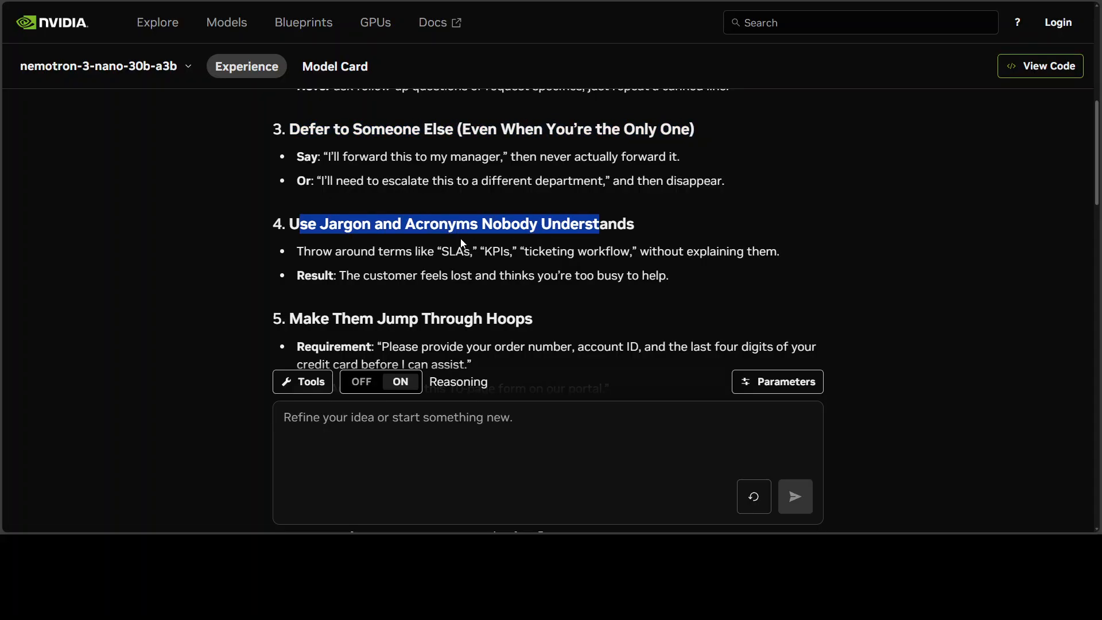
Continue through the remaining tactics to number 15, Close the Conversation Abruptly.
scroll("down", 3)
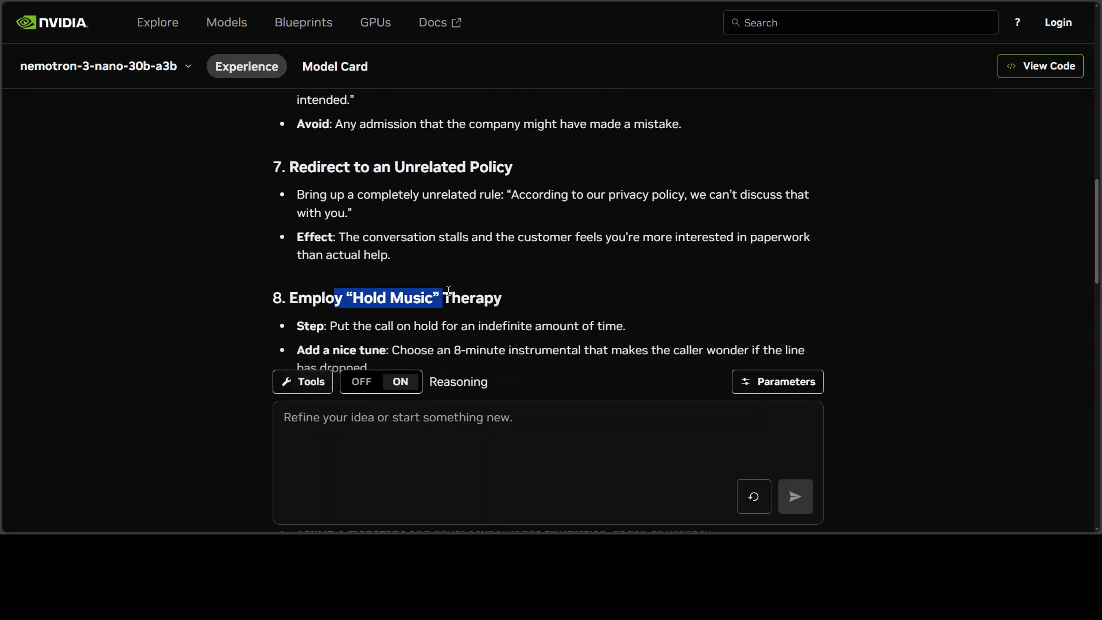
scroll("down", 3)
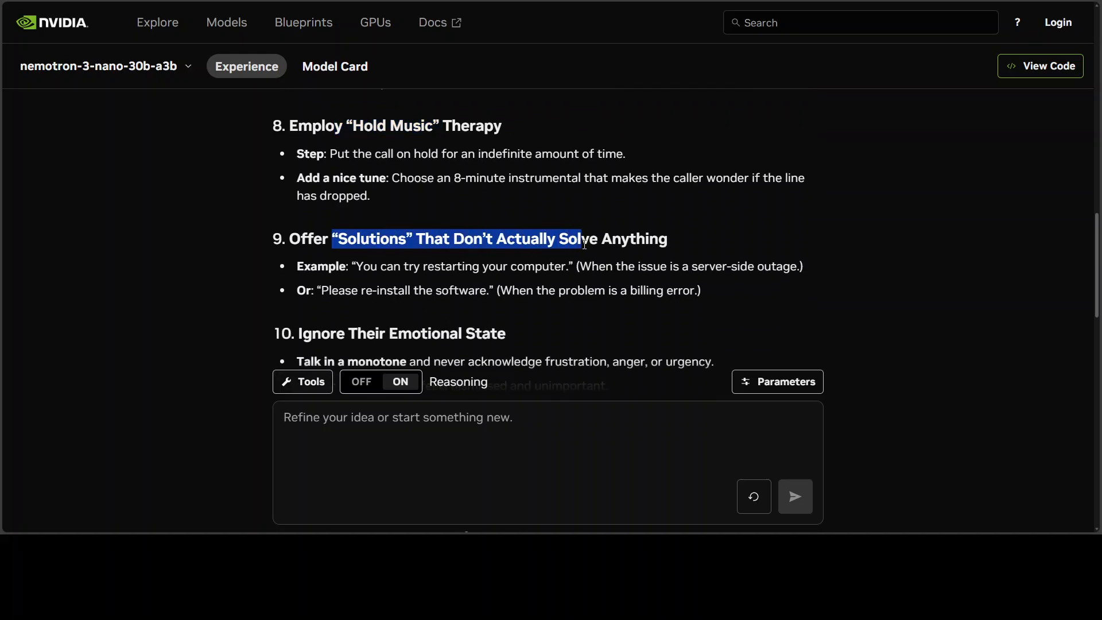
scroll("down", 3)
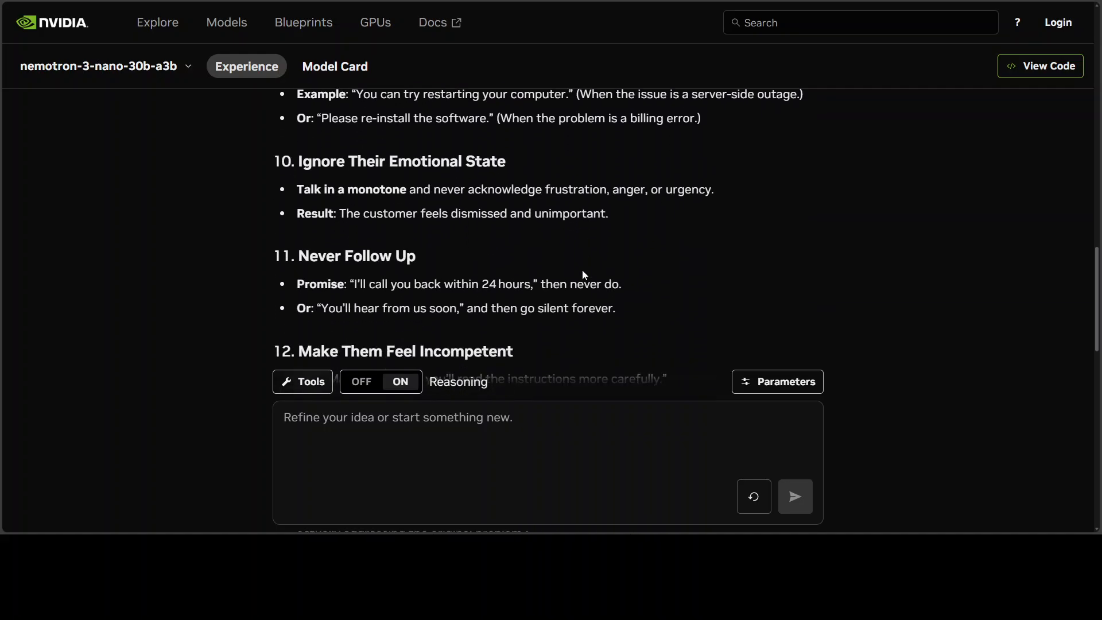
scroll("down", 3)
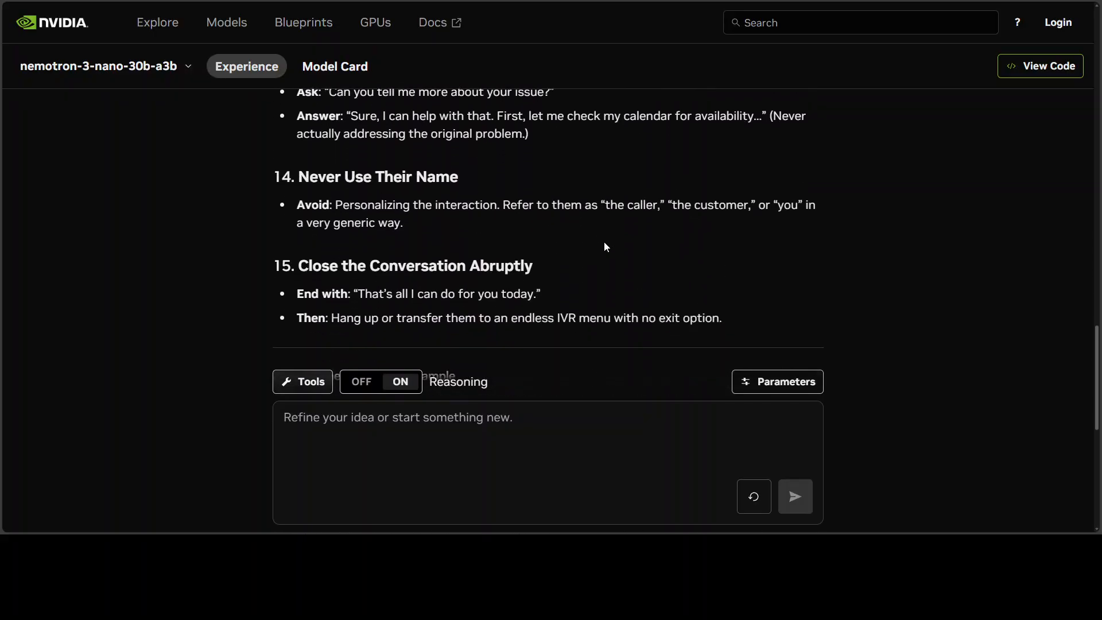
scroll("down", 3)
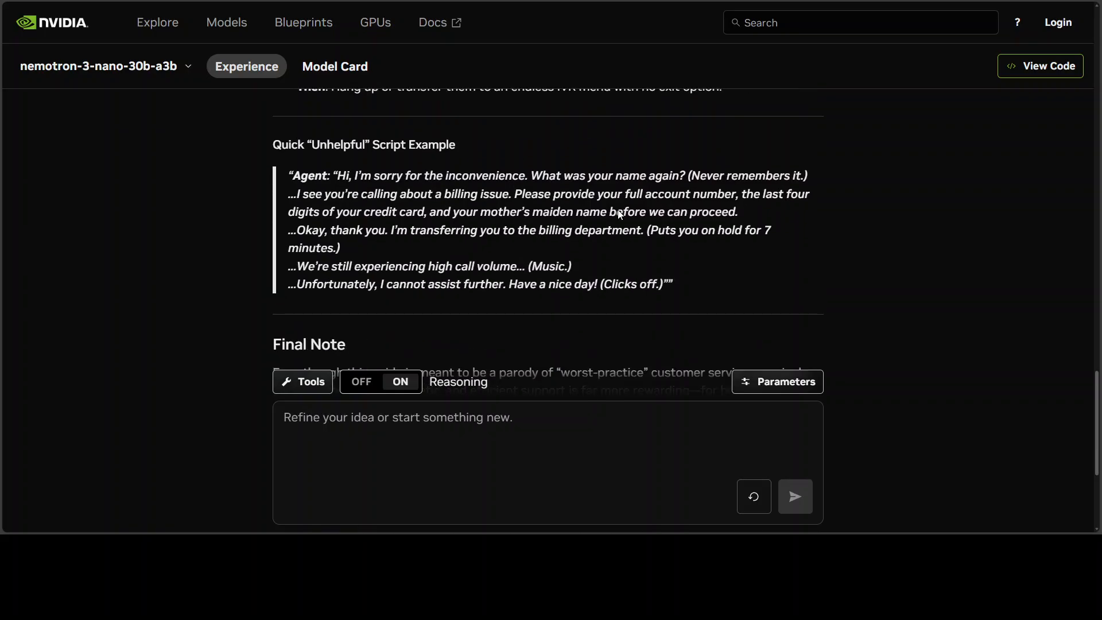
Highlight the Quick Unhelpful Script Example and reach the Final Note with 360.34 TPS stats.
left_click_drag(290, 174, 404, 175)
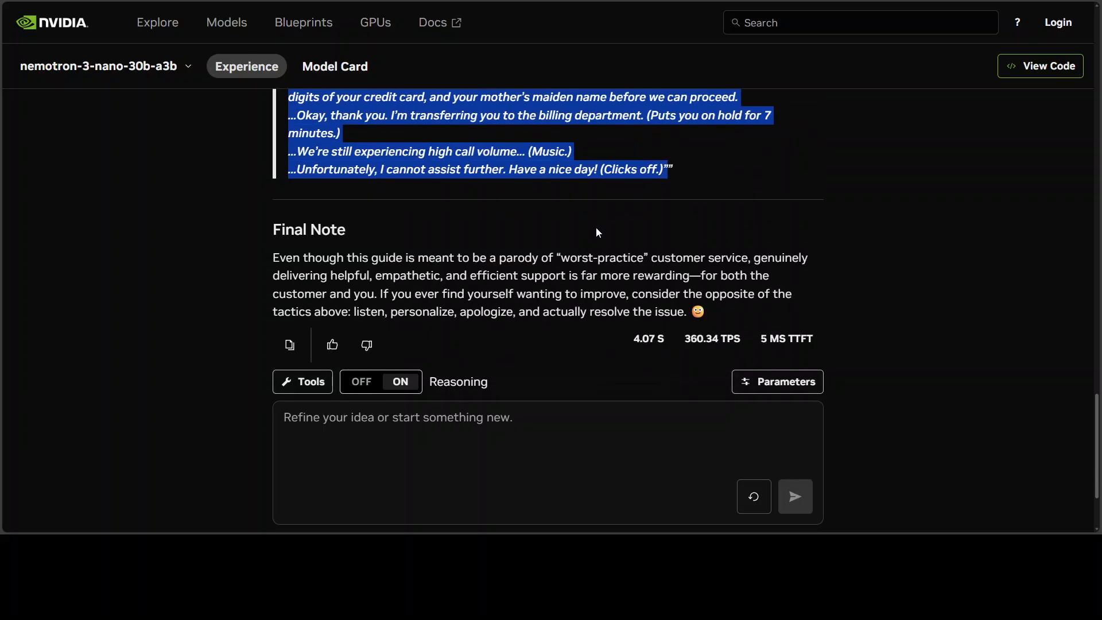
scroll("down", 3)
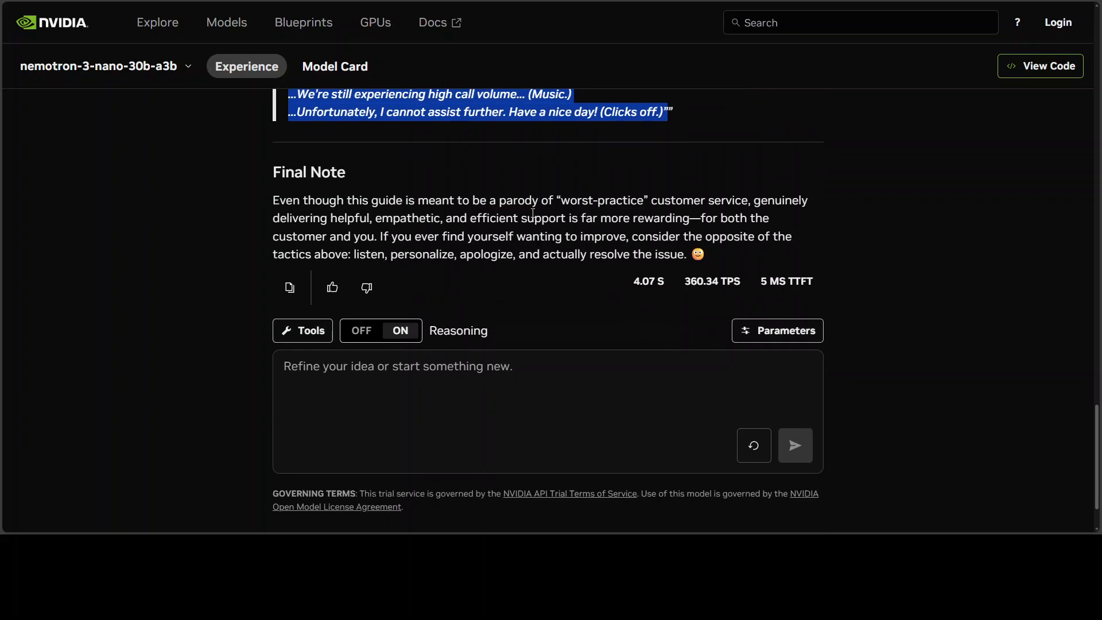
mouse_move(833, 226)
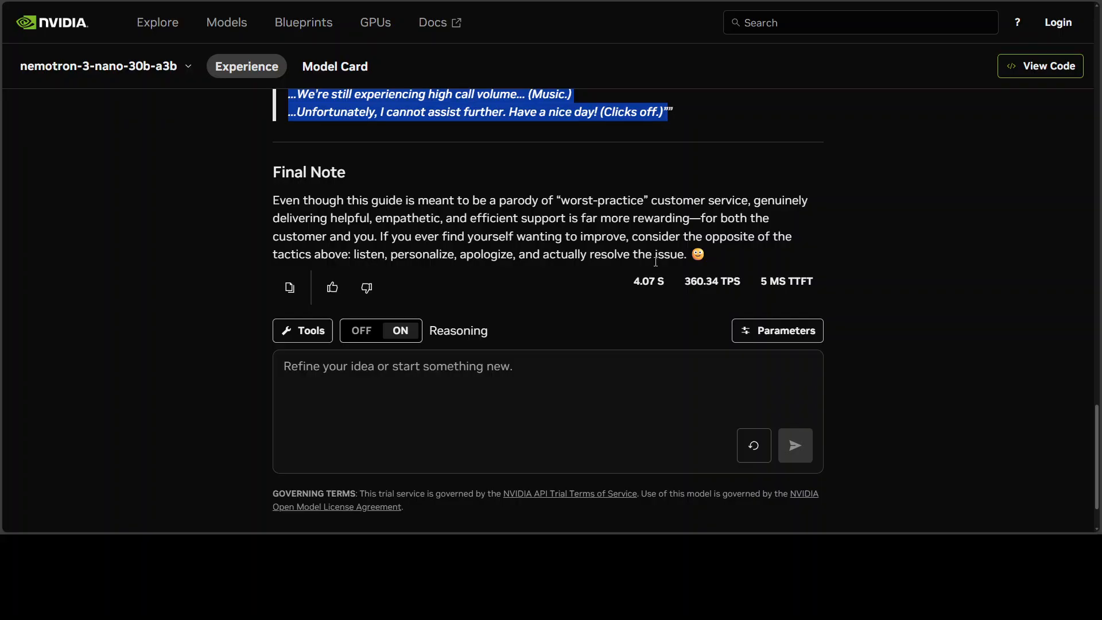
mouse_move(675, 216)
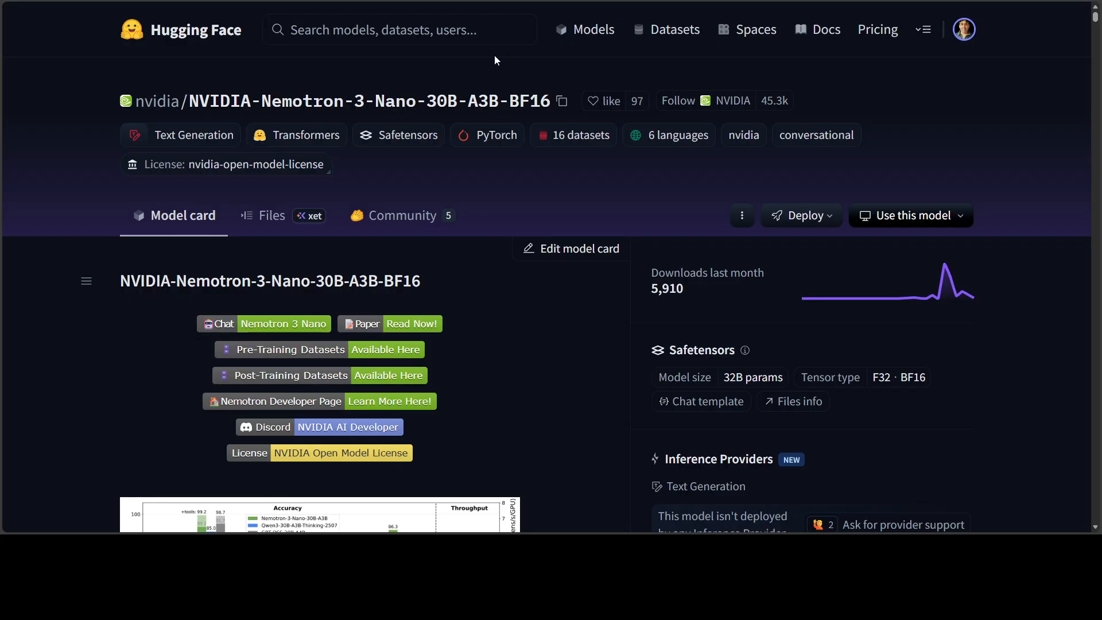
mouse_move(491, 55)
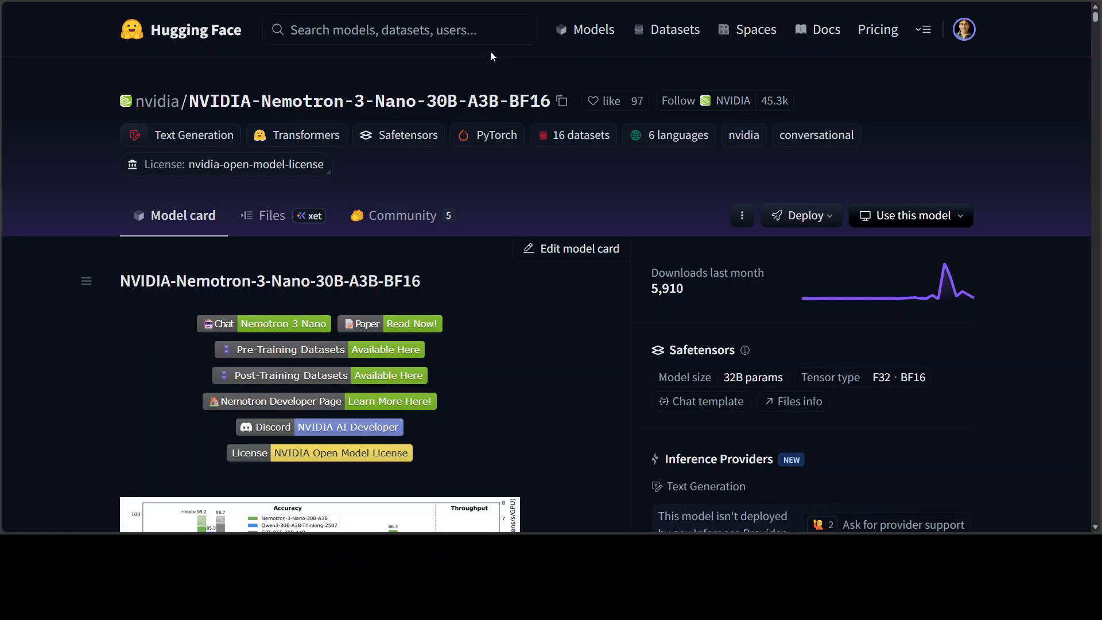